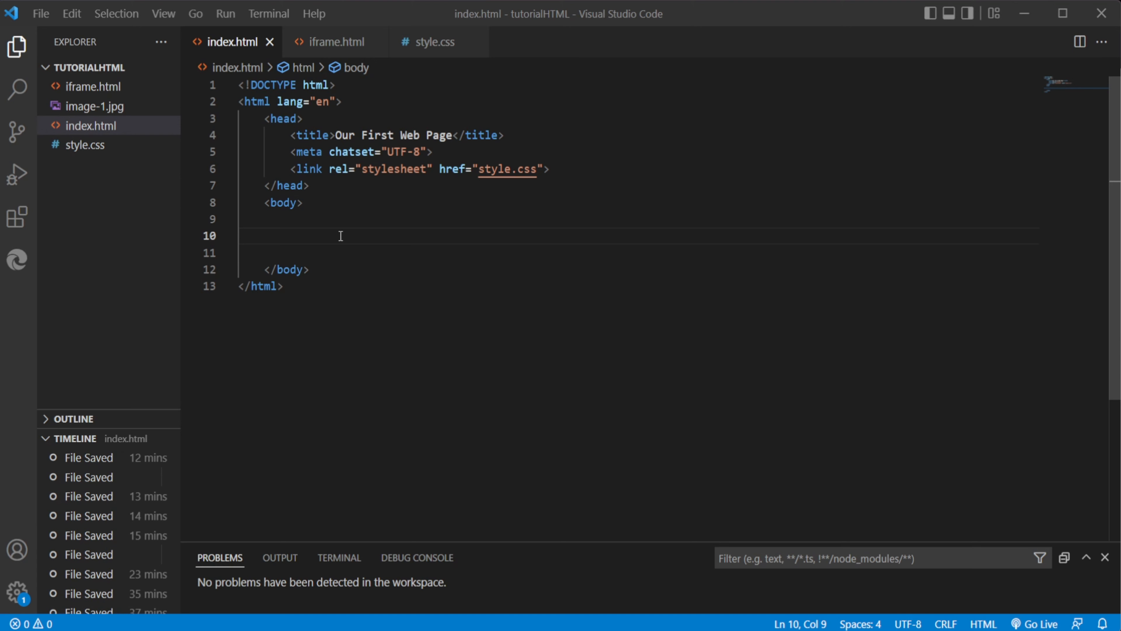
{"action": "mouse_move", "coordinate": [350, 232]}
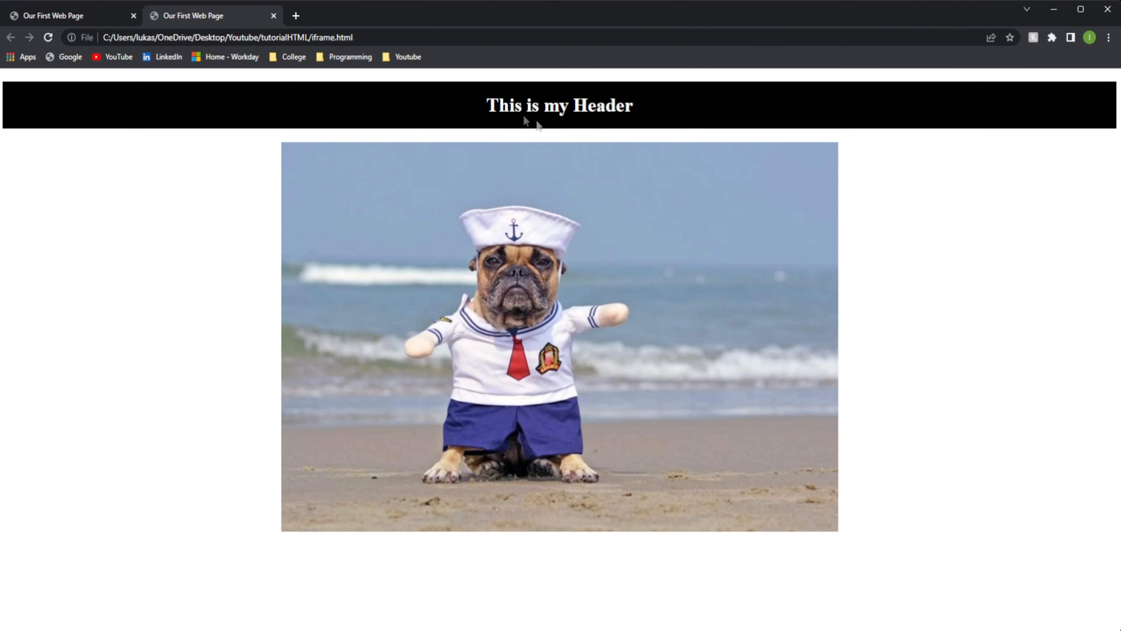
{"action": "mouse_move", "coordinate": [304, 349]}
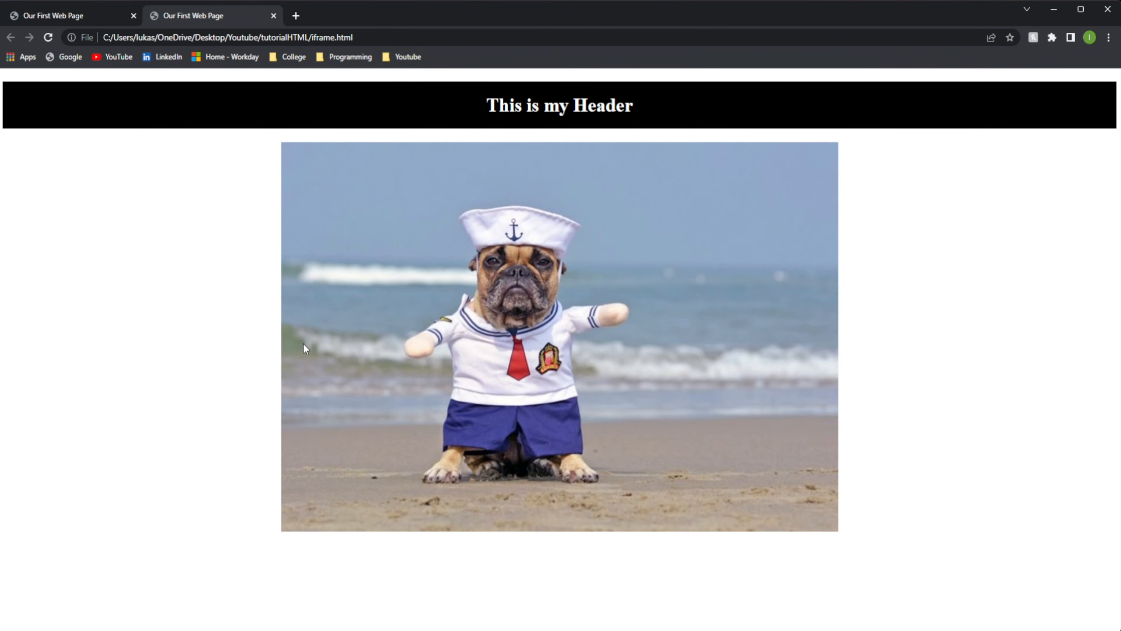
{"action": "mouse_move", "coordinate": [85, 12]}
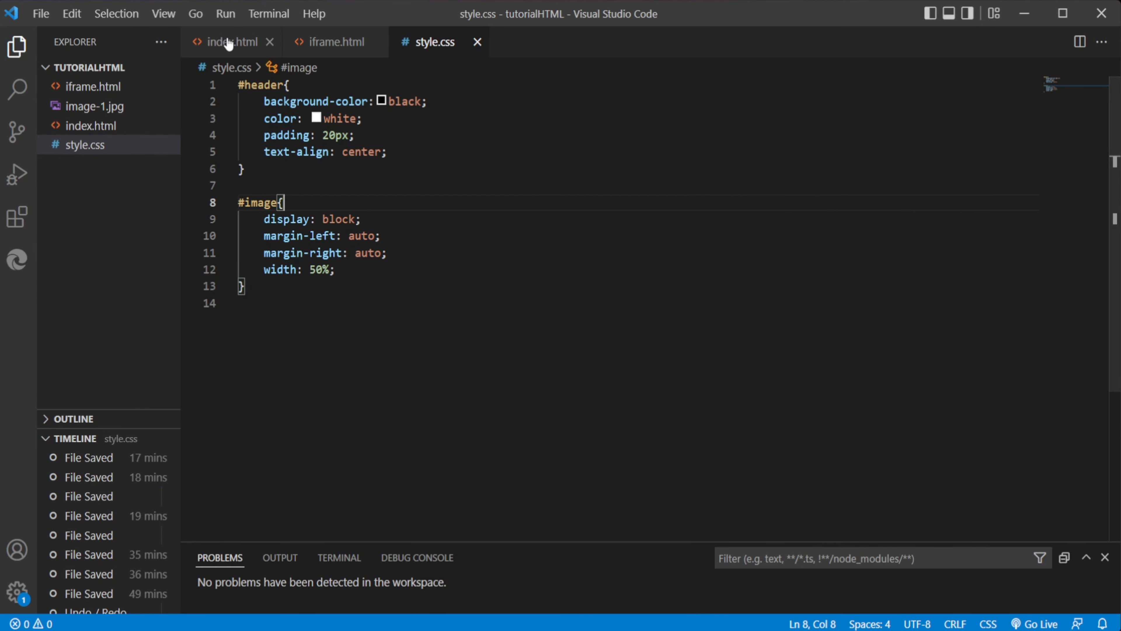
Step: Glance at iframe.html for reference and return to index.html's body
{"action": "left_click", "coordinate": [228, 42]}
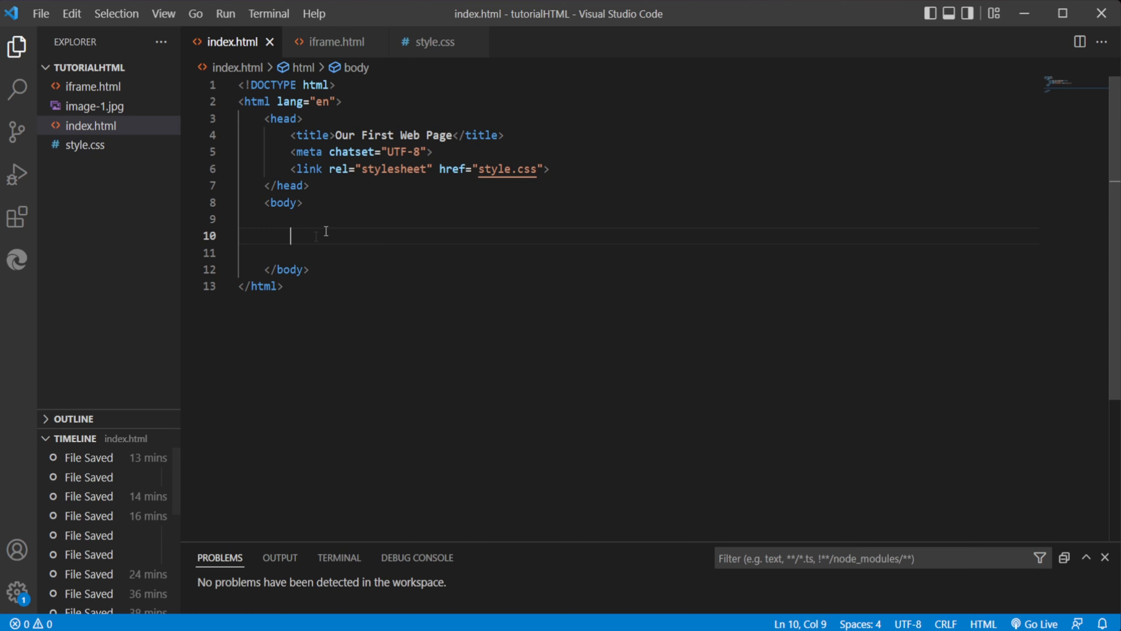
{"action": "left_click", "coordinate": [337, 42]}
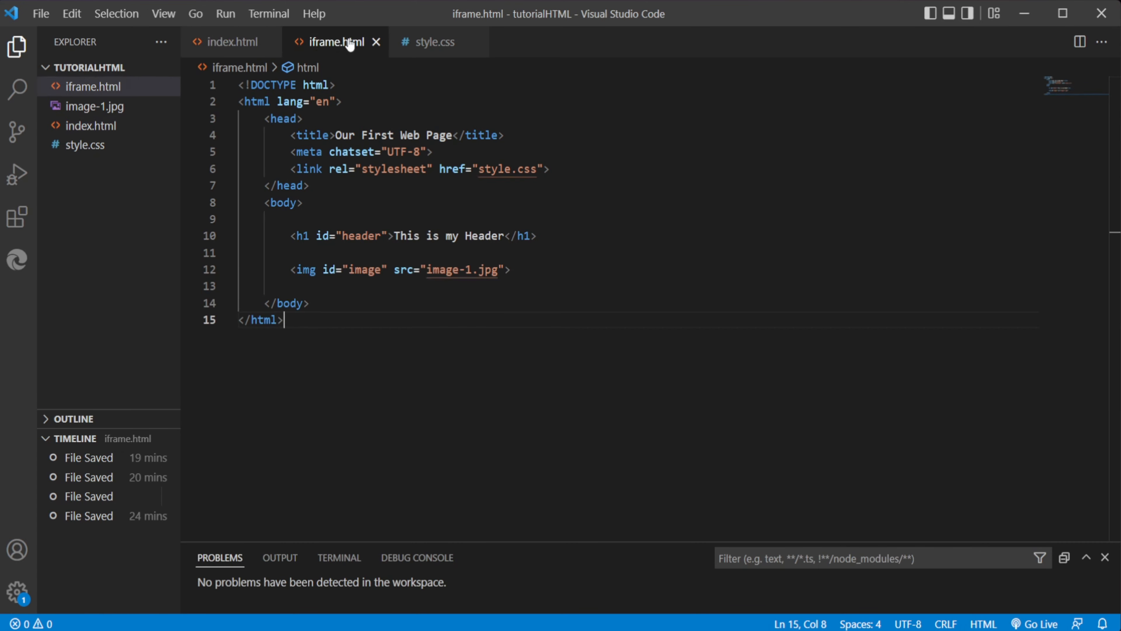
{"action": "left_click", "coordinate": [300, 202]}
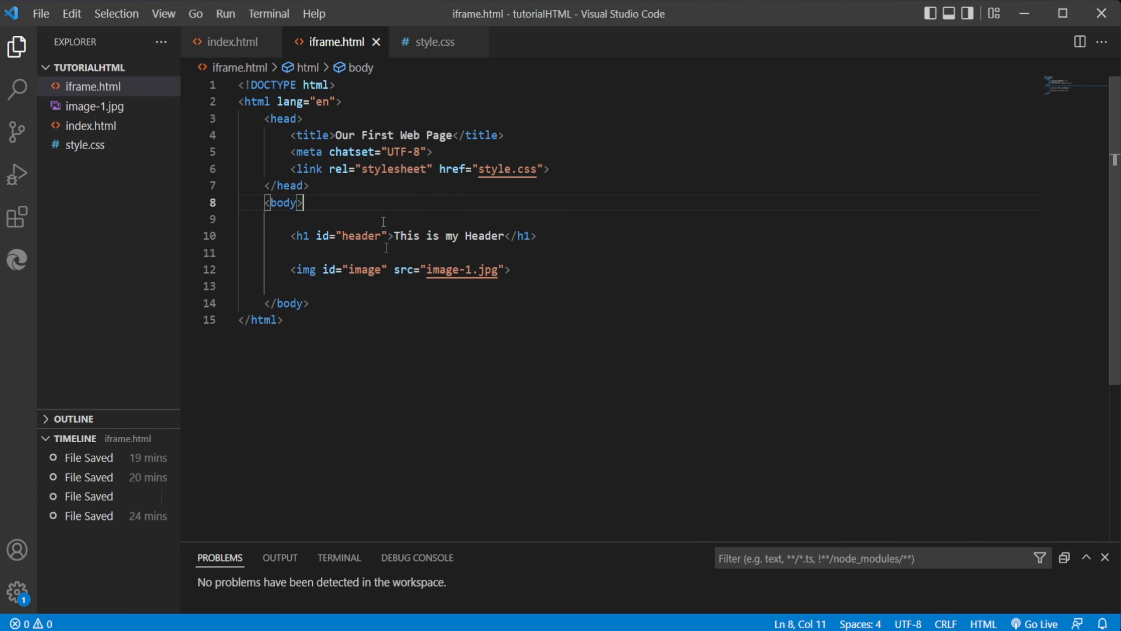
{"action": "left_click", "coordinate": [233, 42]}
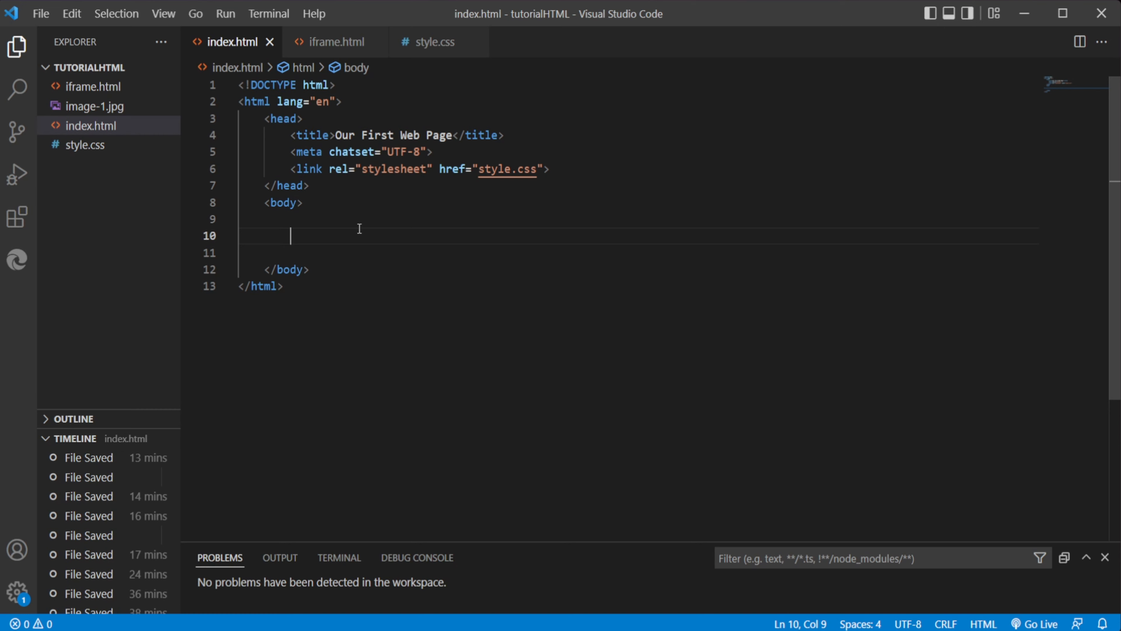
Step: Start an <iframe> tag in the body with src="iframe.html"
{"action": "type", "text": "<ifra"}
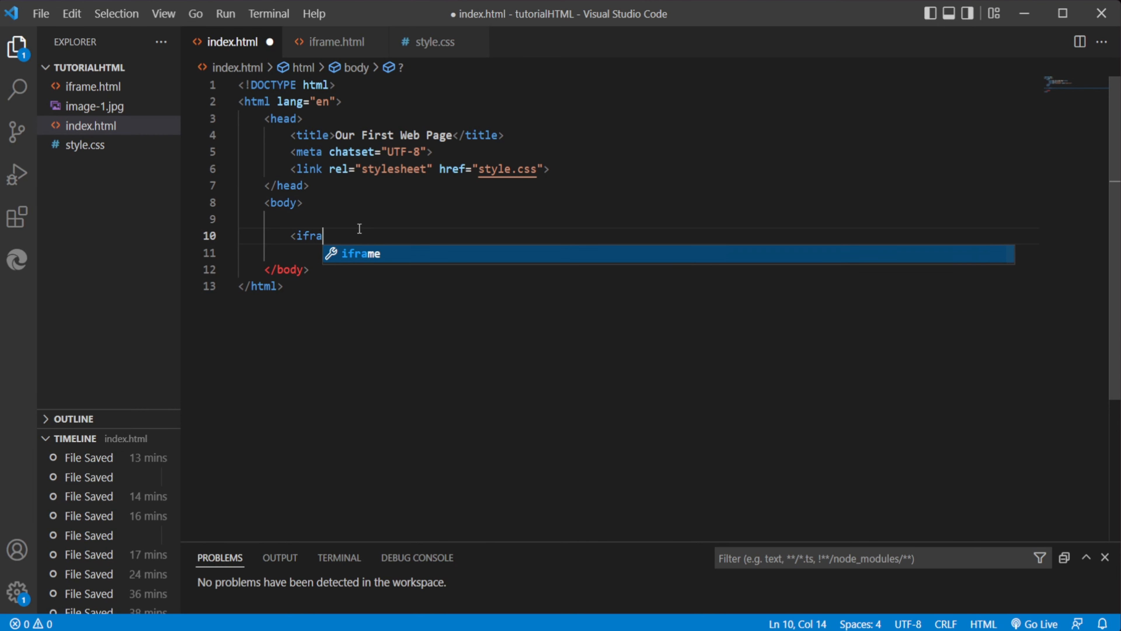
{"action": "type", "text": "me src=\""}
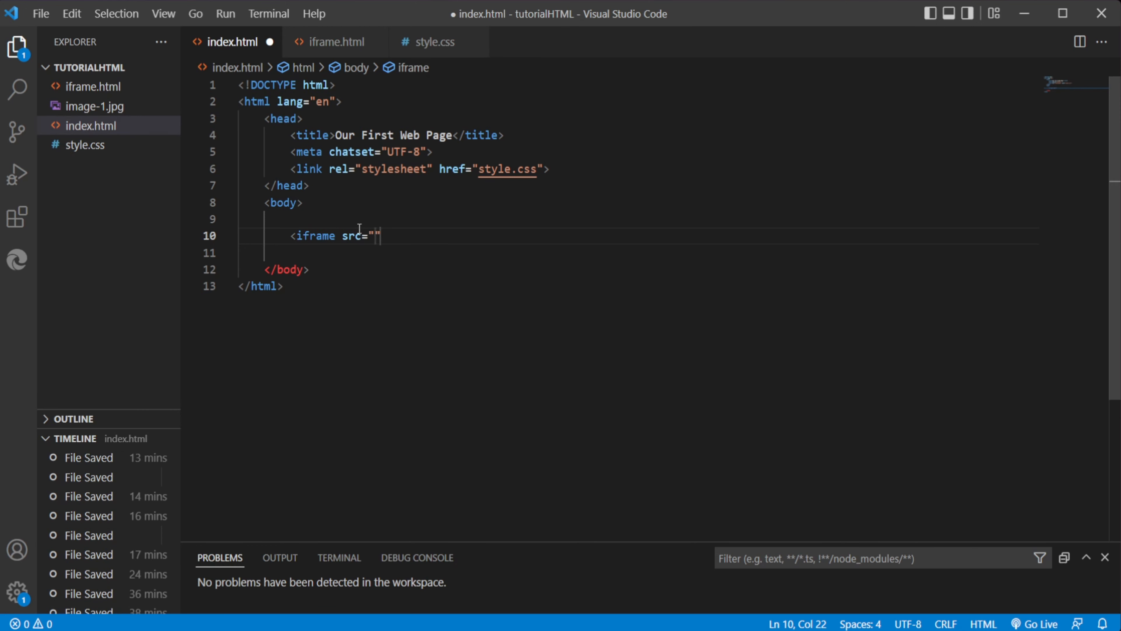
{"action": "mouse_move", "coordinate": [155, 89]}
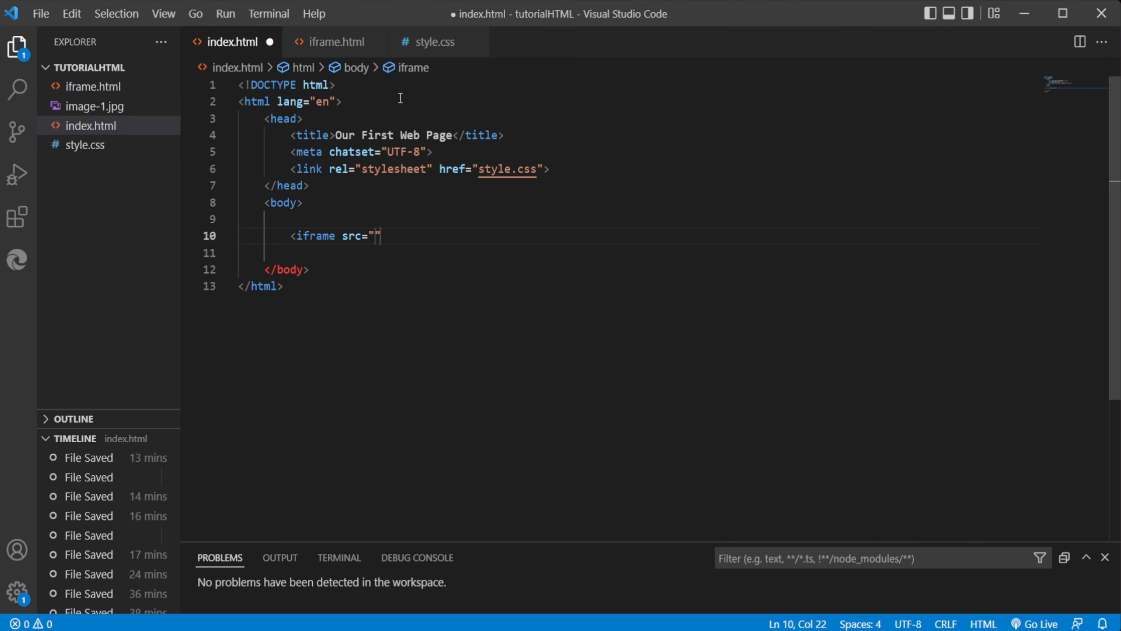
{"action": "mouse_move", "coordinate": [342, 47]}
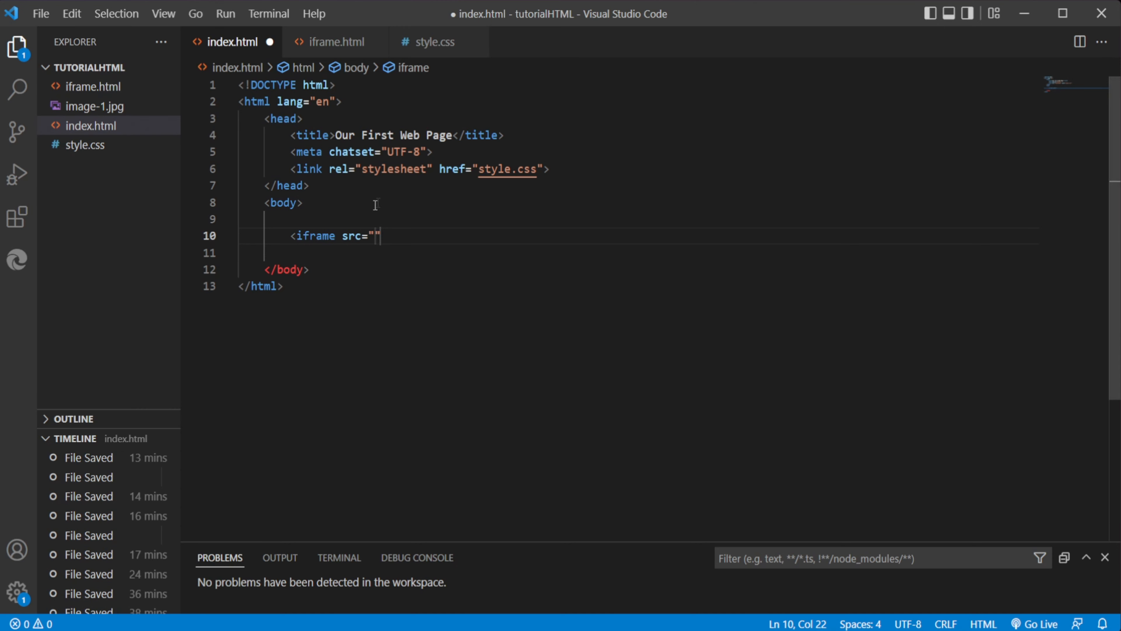
{"action": "mouse_move", "coordinate": [511, 239]}
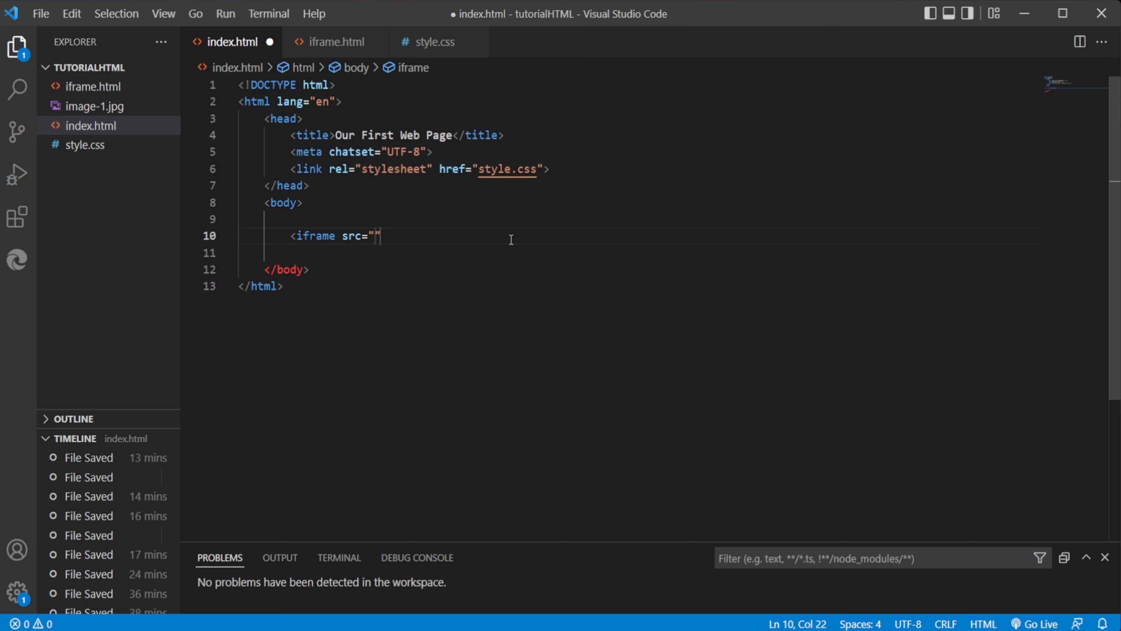
{"action": "type", "text": "iframe"}
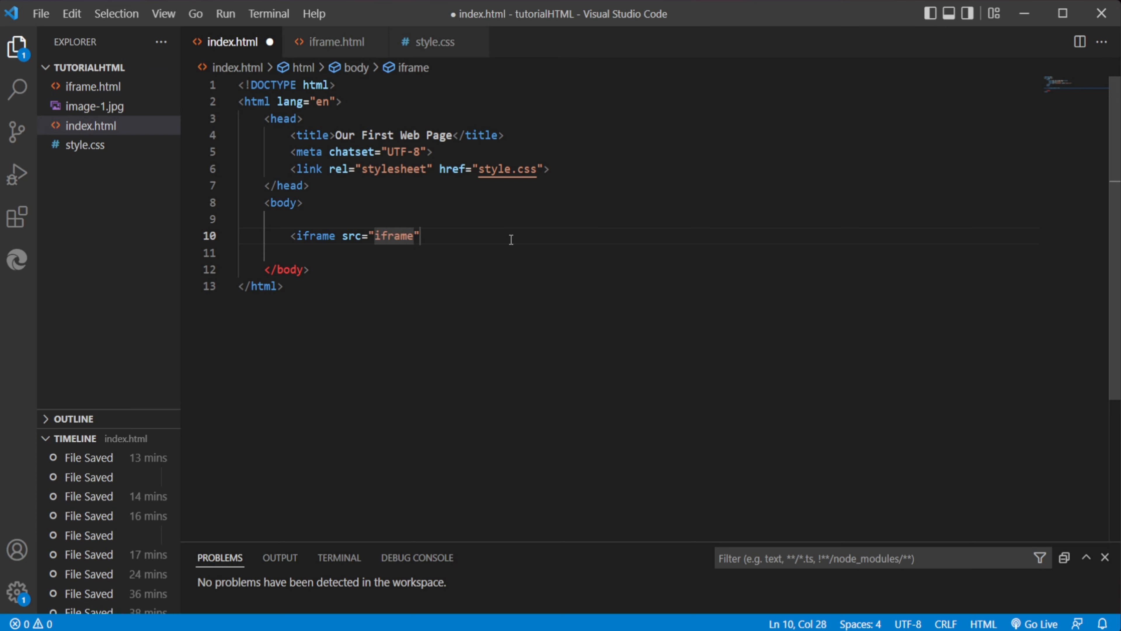
{"action": "type", "text": ".html"}
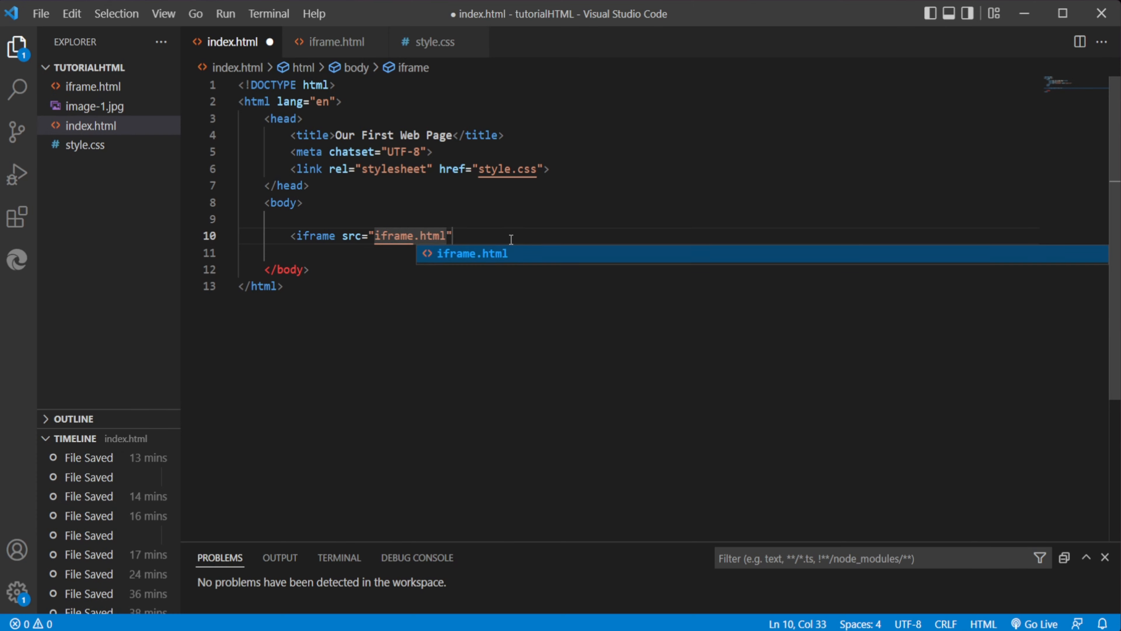
{"action": "key", "text": "Escape"}
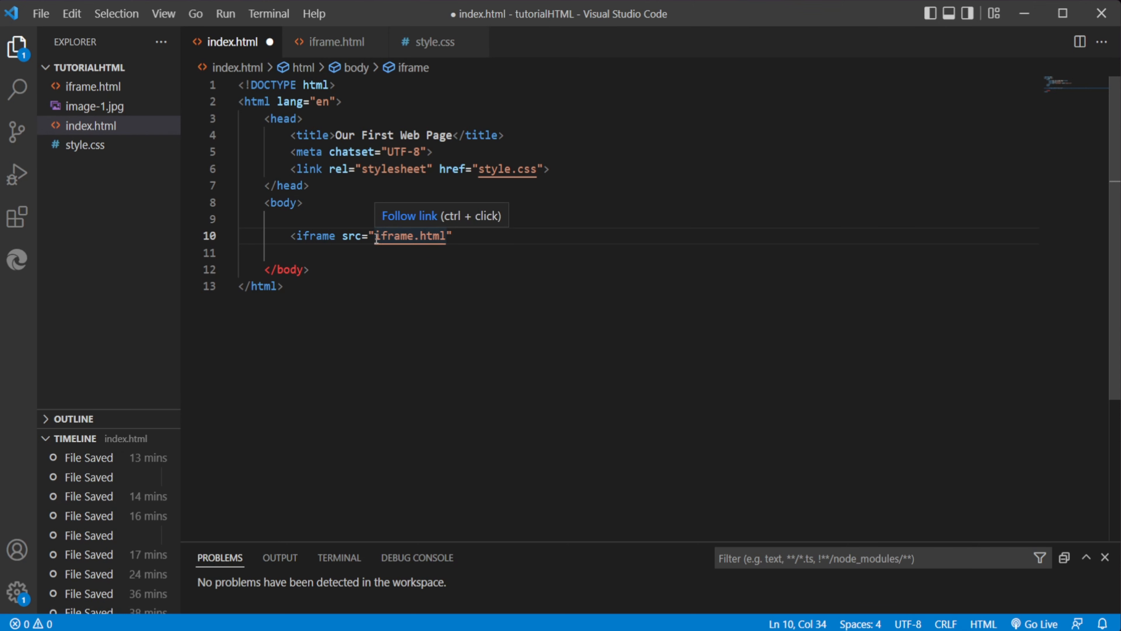
{"action": "mouse_move", "coordinate": [495, 320]}
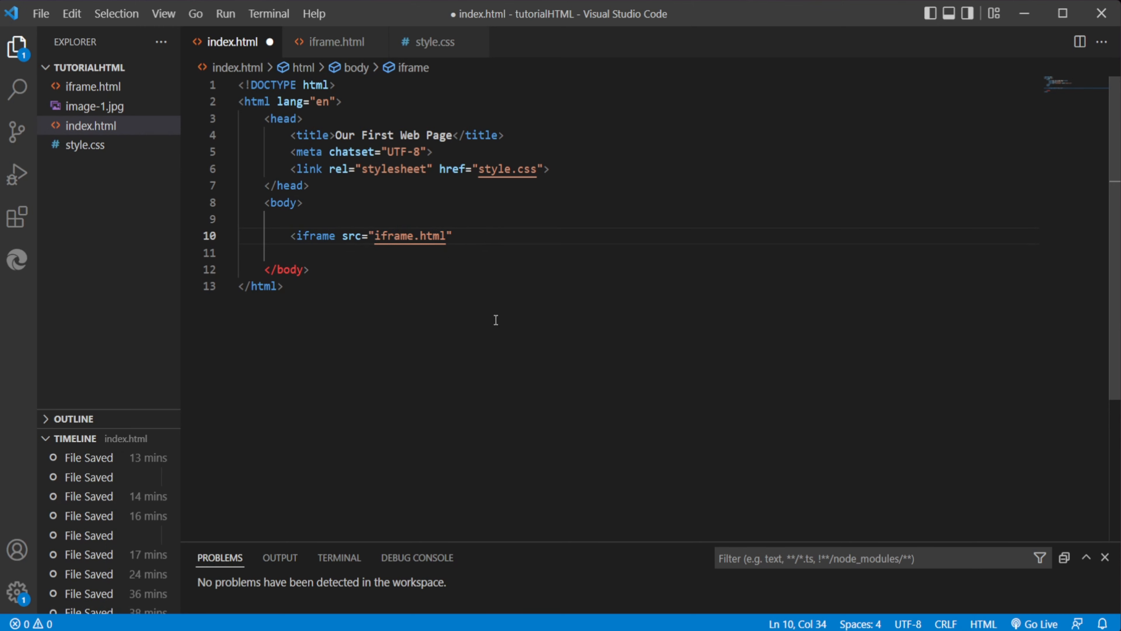
{"action": "mouse_move", "coordinate": [501, 248]}
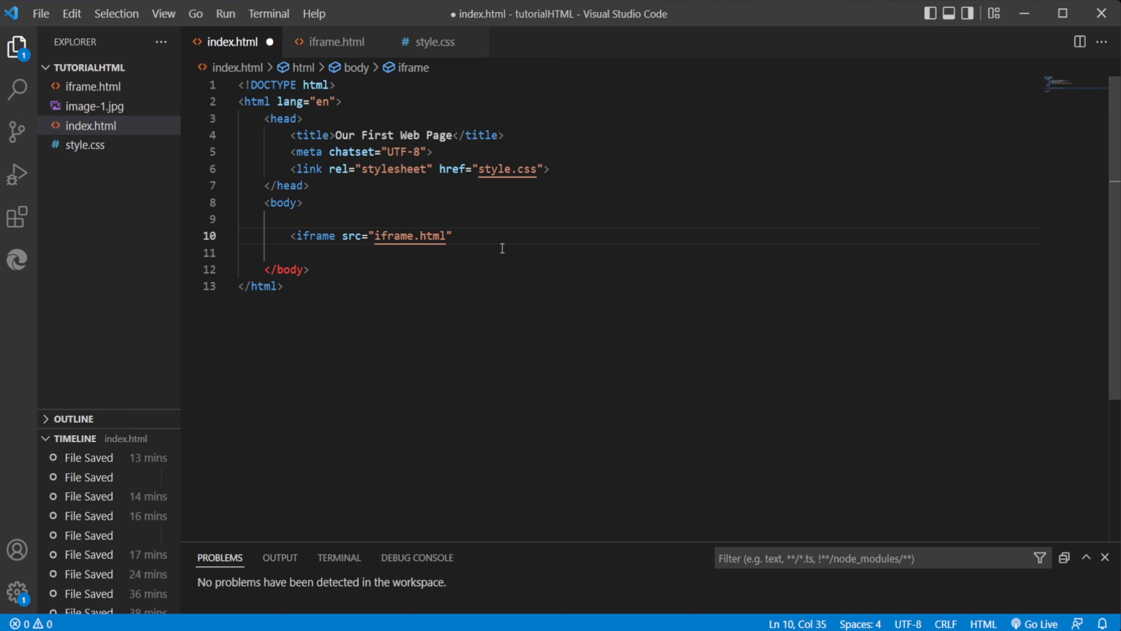
Step: Add height="200", width="300" and title="Iframe" to the iframe and close the tag
{"action": "type", "text": "hei"}
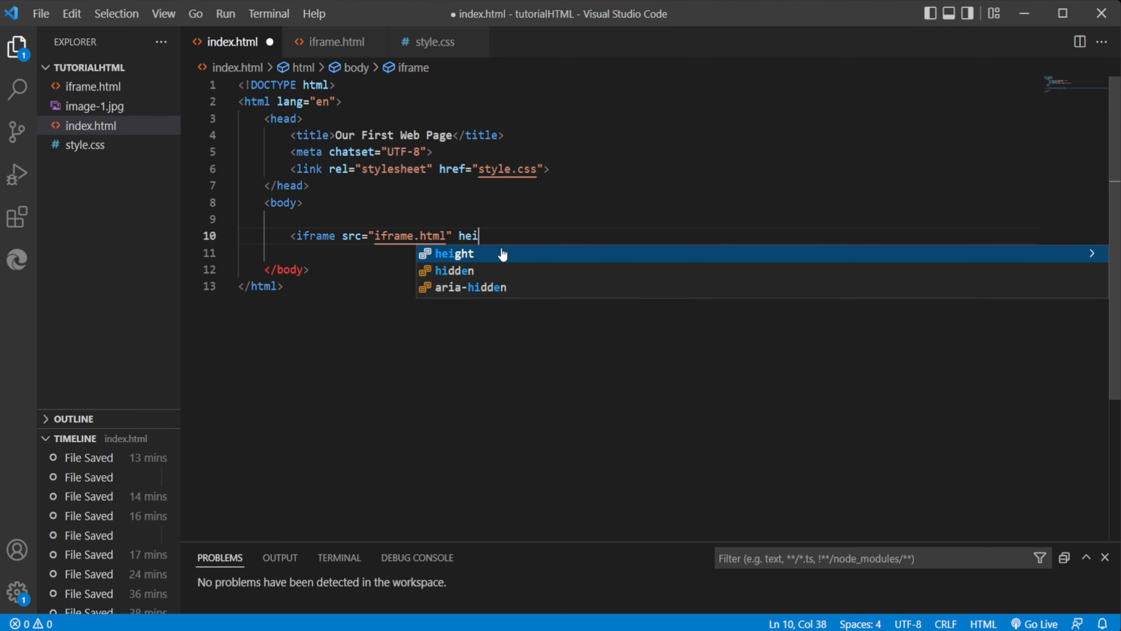
{"action": "key", "text": "Tab"}
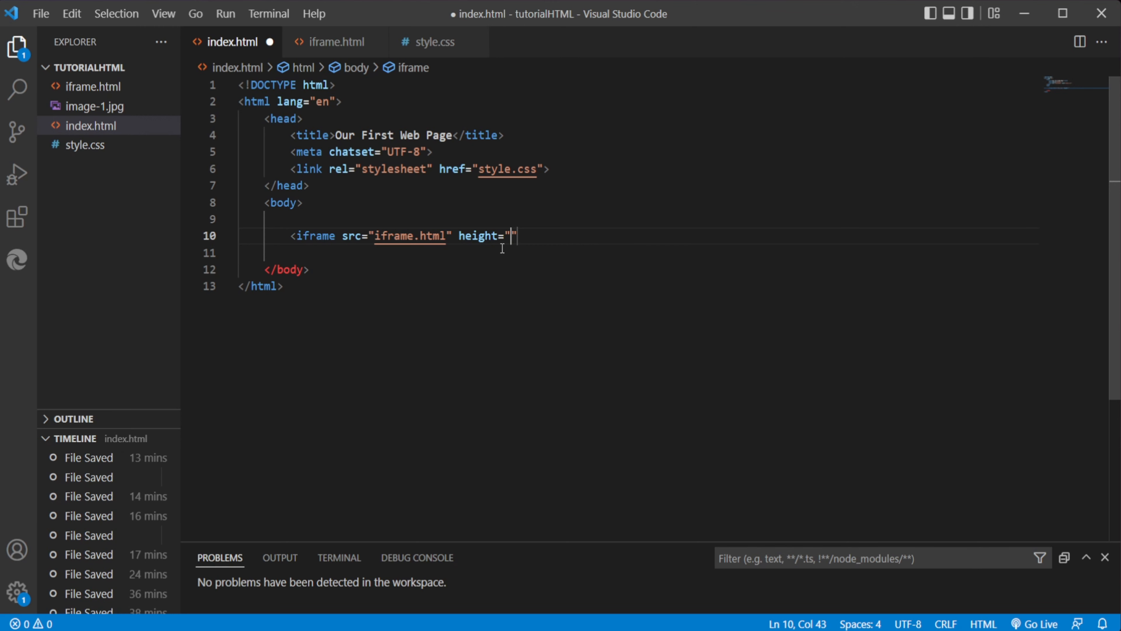
{"action": "type", "text": "200"}
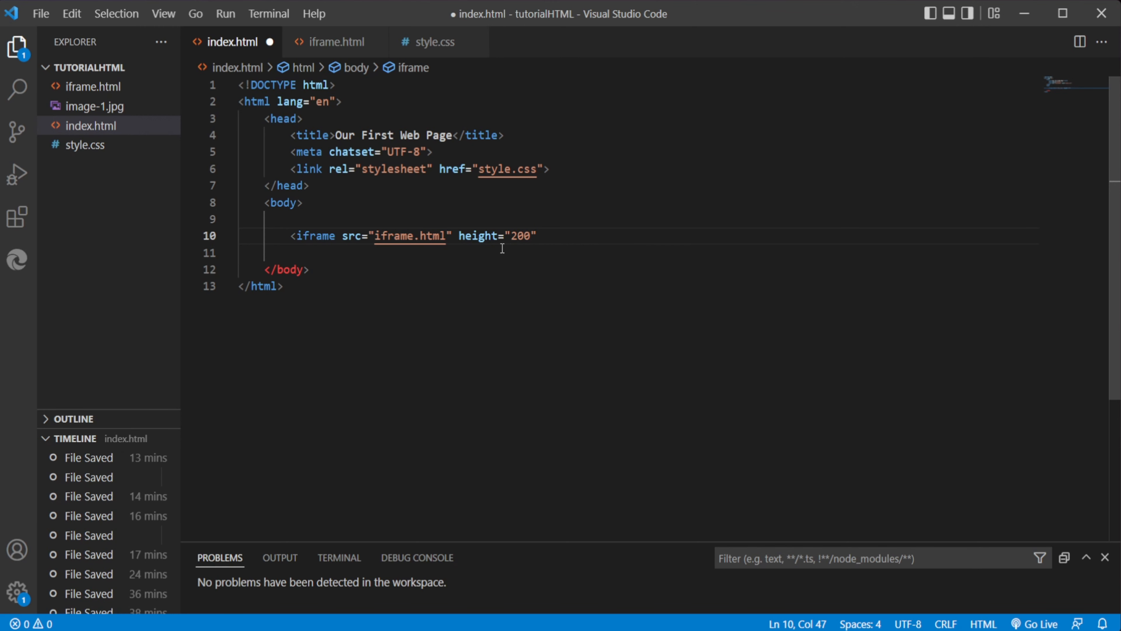
{"action": "type", "text": "width=\""}
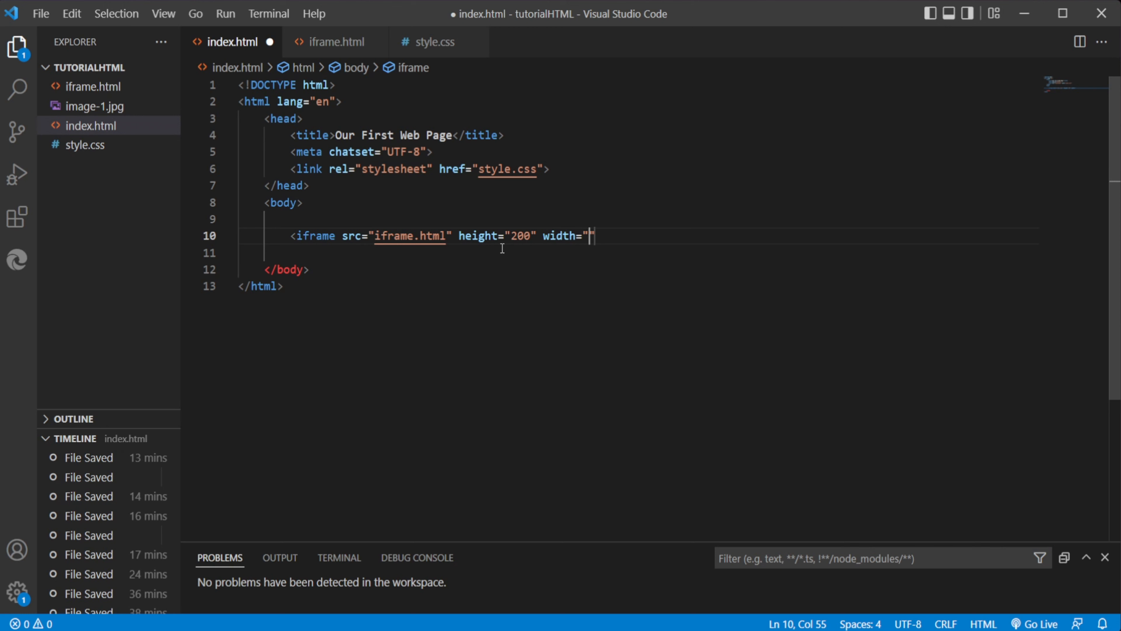
{"action": "type", "text": "300"}
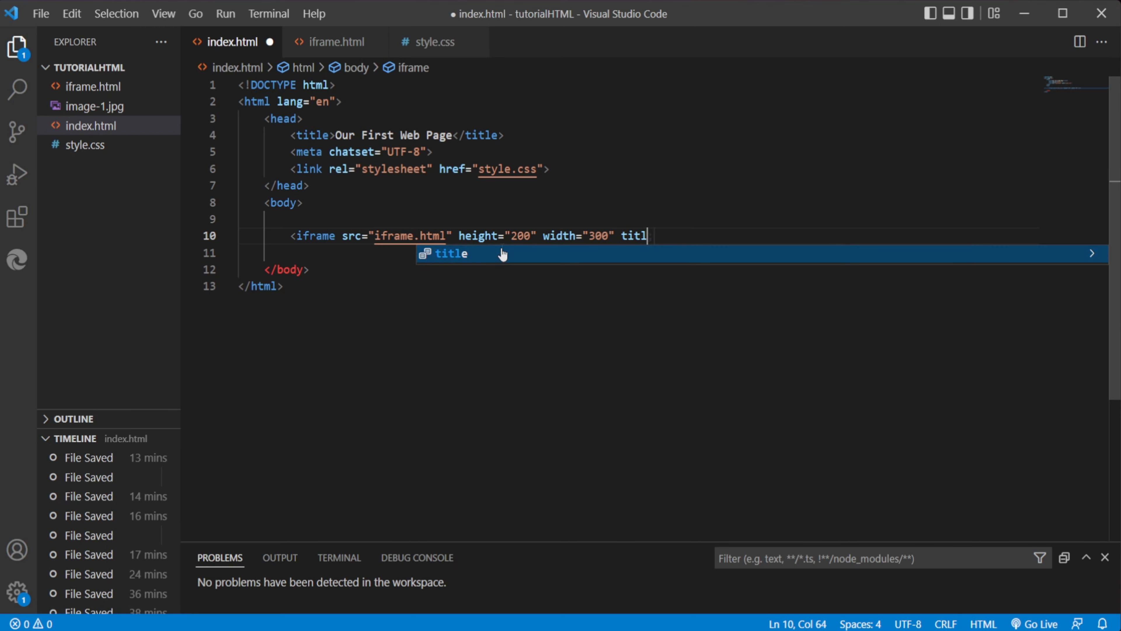
{"action": "type", "text": "e=\"\""}
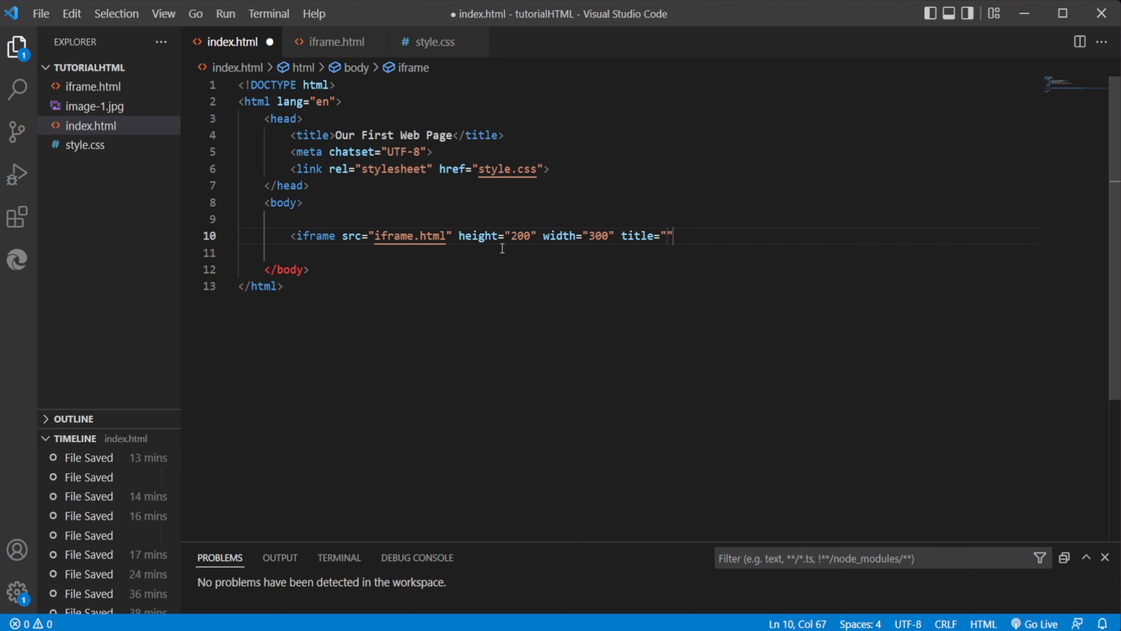
{"action": "type", "text": "Iframe"}
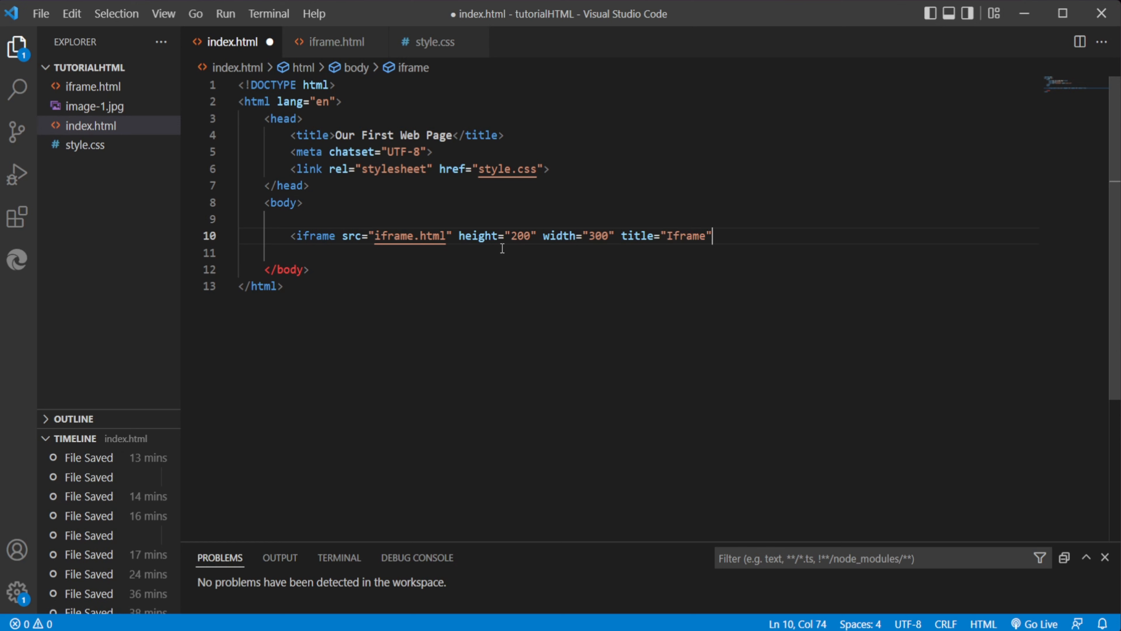
{"action": "type", "text": ">"}
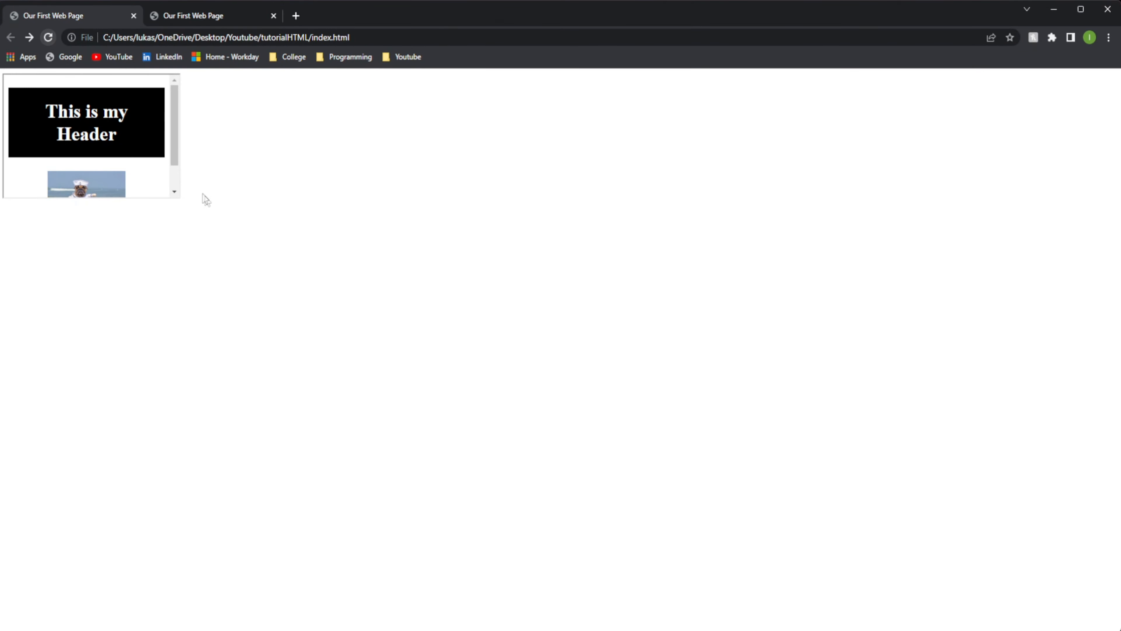
Step: Preview index.html in Chrome showing the embedded frame with header and dog photo
{"action": "left_click", "coordinate": [203, 16]}
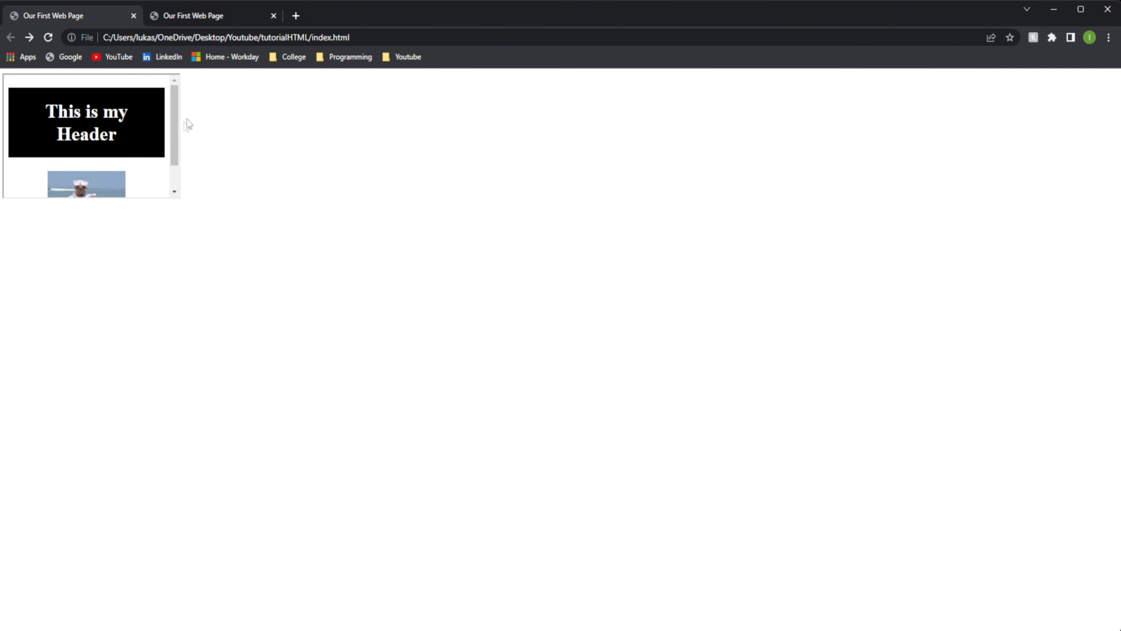
{"action": "mouse_move", "coordinate": [108, 90]}
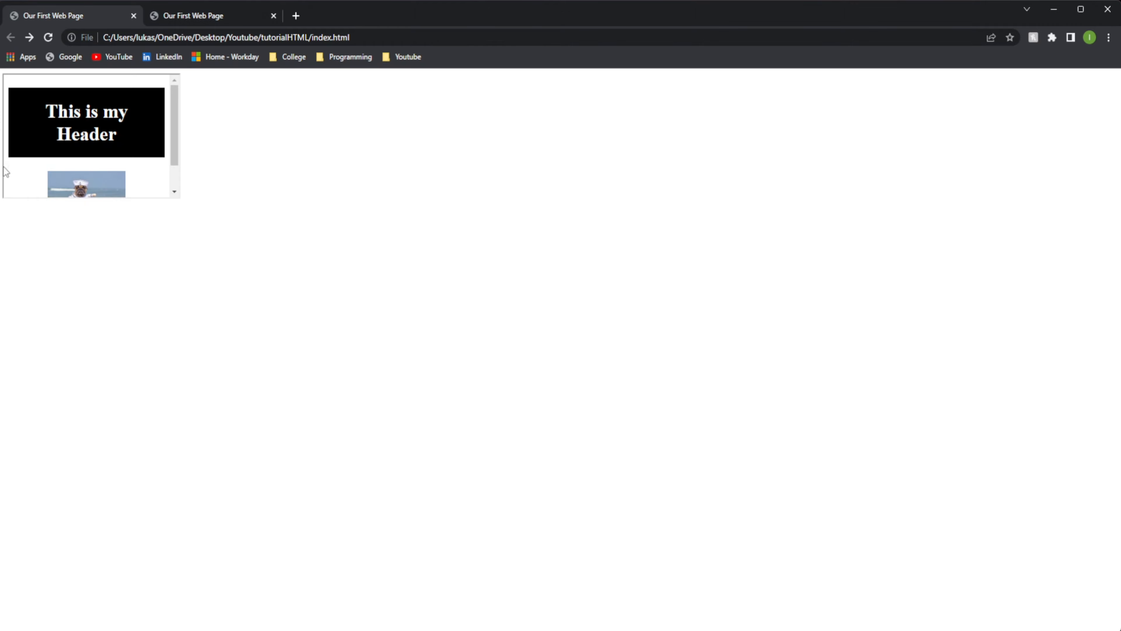
{"action": "mouse_move", "coordinate": [6, 79]}
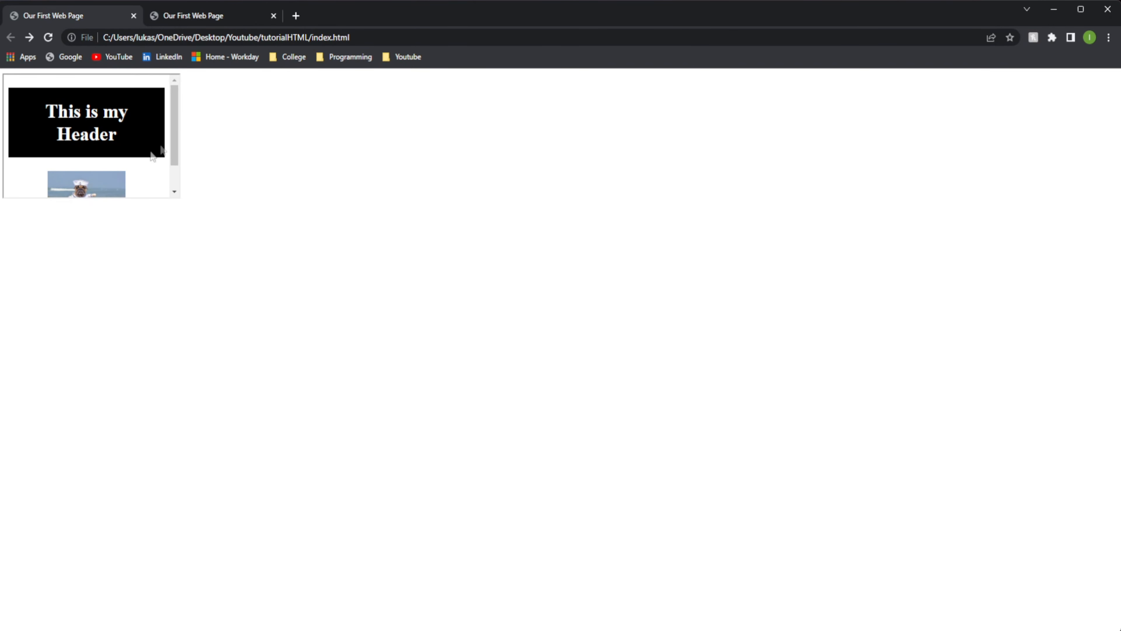
{"action": "mouse_move", "coordinate": [114, 95]}
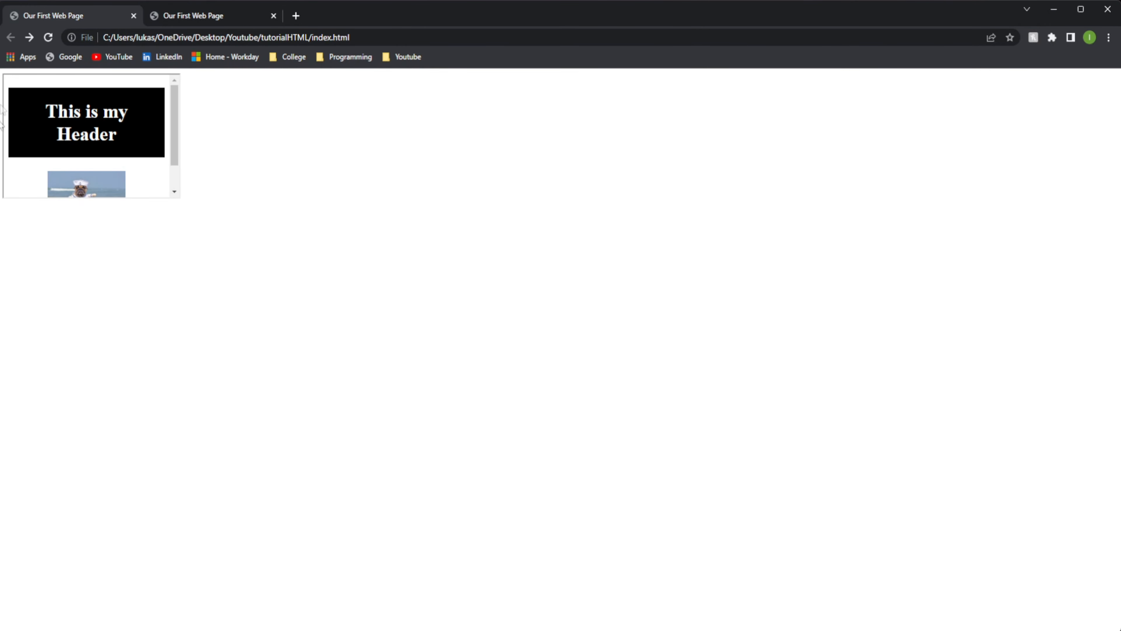
{"action": "scroll", "scroll_direction": "down", "scroll_amount": 3}
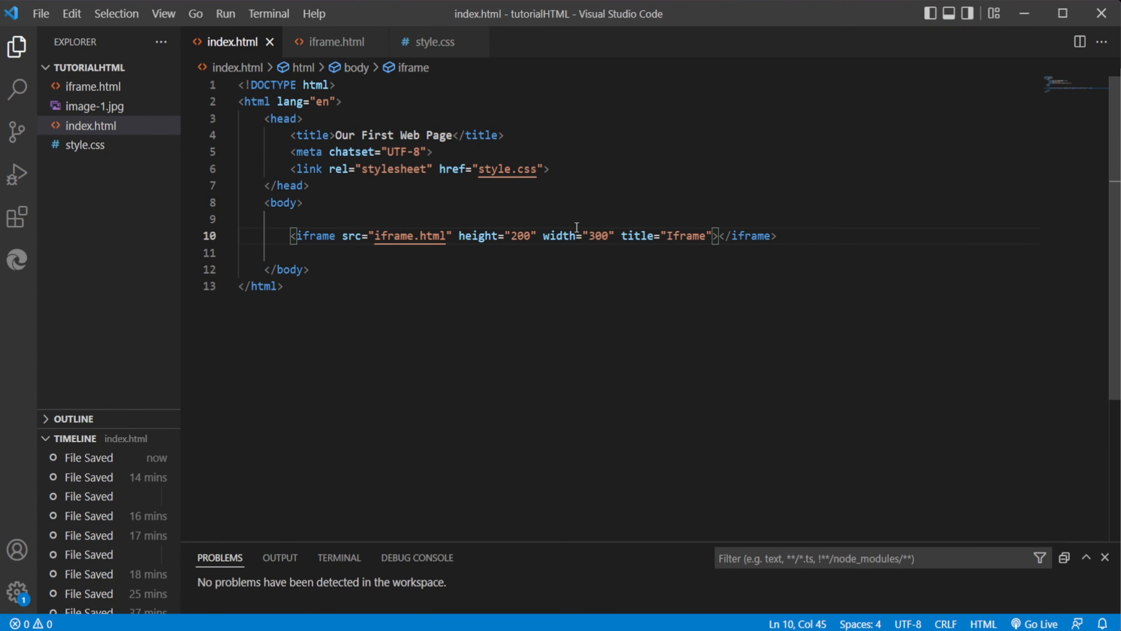
Step: Change the iframe to height 400 and width 500, then select those attributes
{"action": "type", "text": "400"}
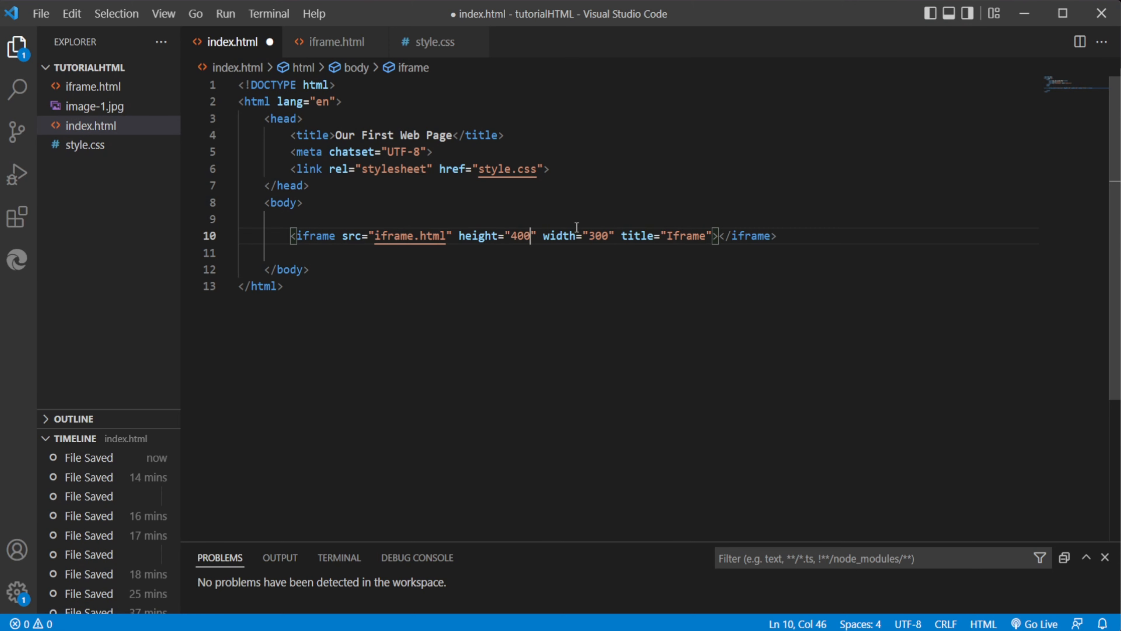
{"action": "type", "text": "500"}
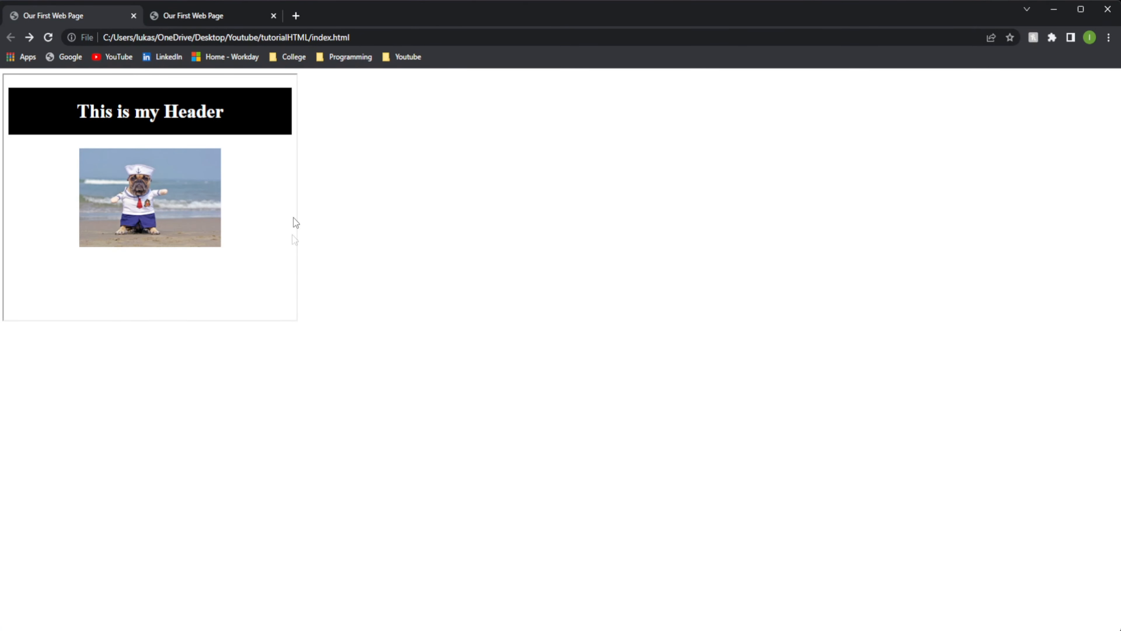
{"action": "mouse_move", "coordinate": [21, 261]}
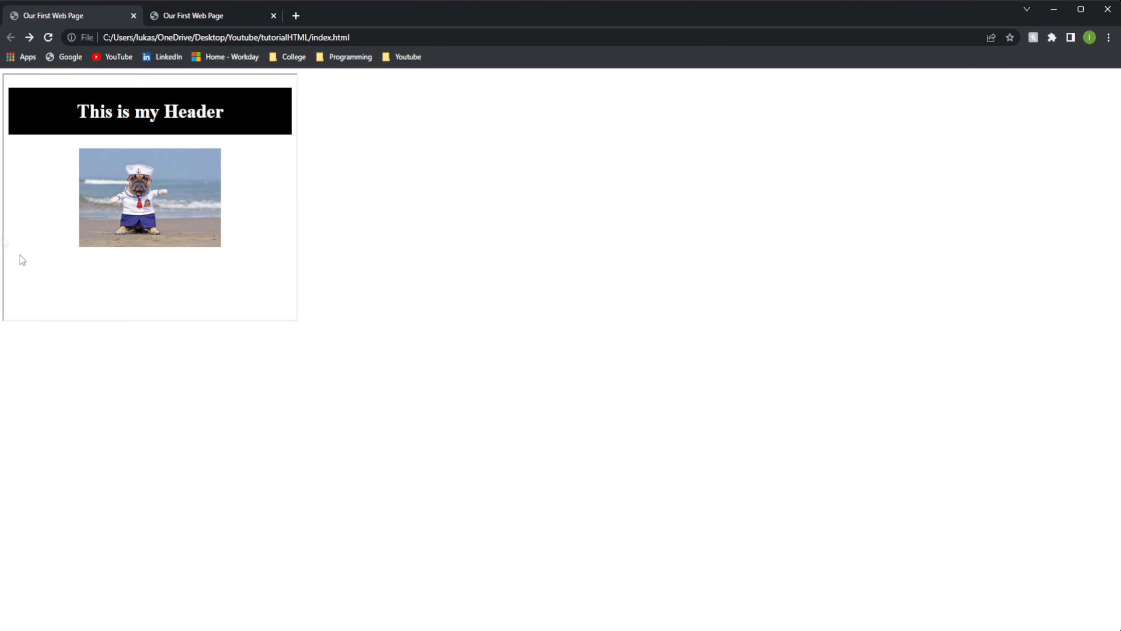
{"action": "mouse_move", "coordinate": [215, 252]}
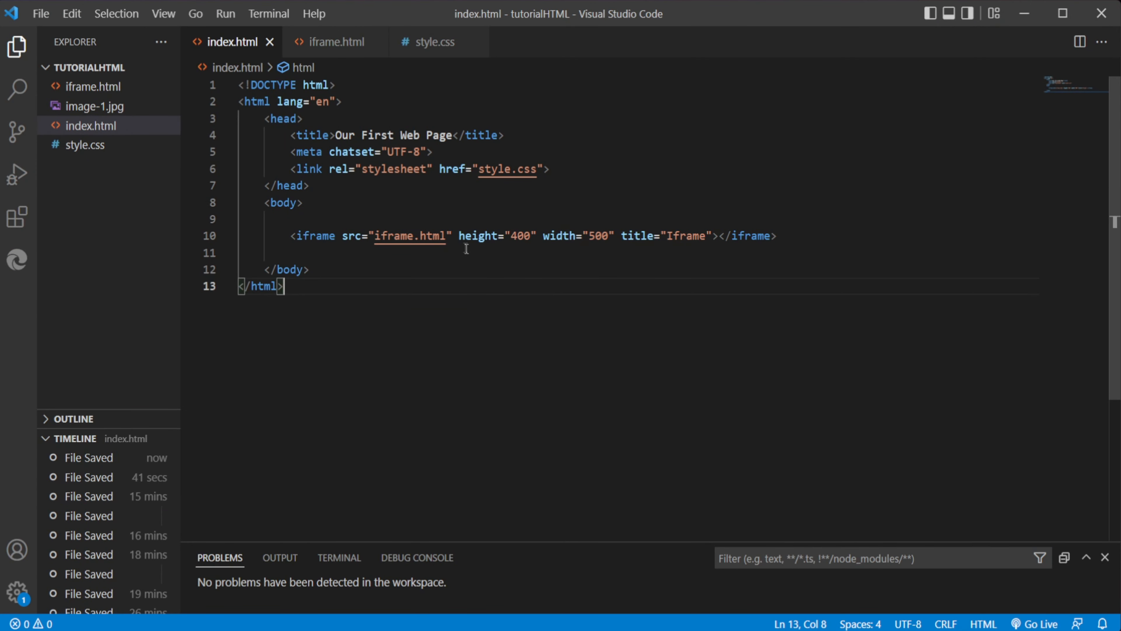
{"action": "left_click_drag", "start_coordinate": [456, 235], "coordinate": [613, 235]}
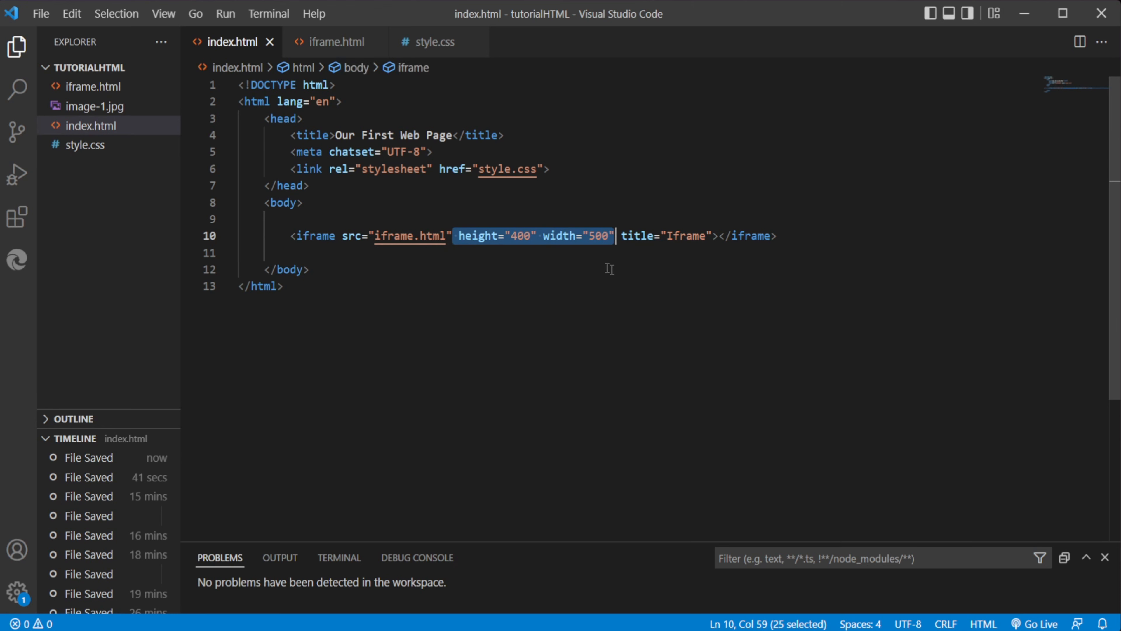
Step: Replace the height/width attributes with an inline style of height 500 and width 400
{"action": "key", "text": "Delete"}
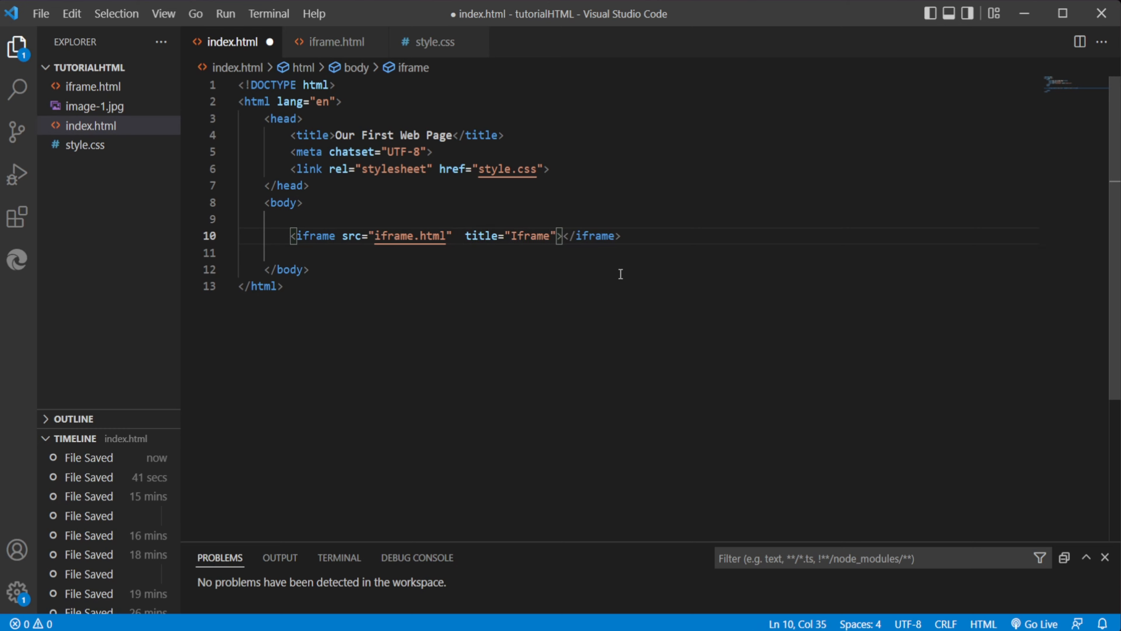
{"action": "type", "text": "style=\"\""}
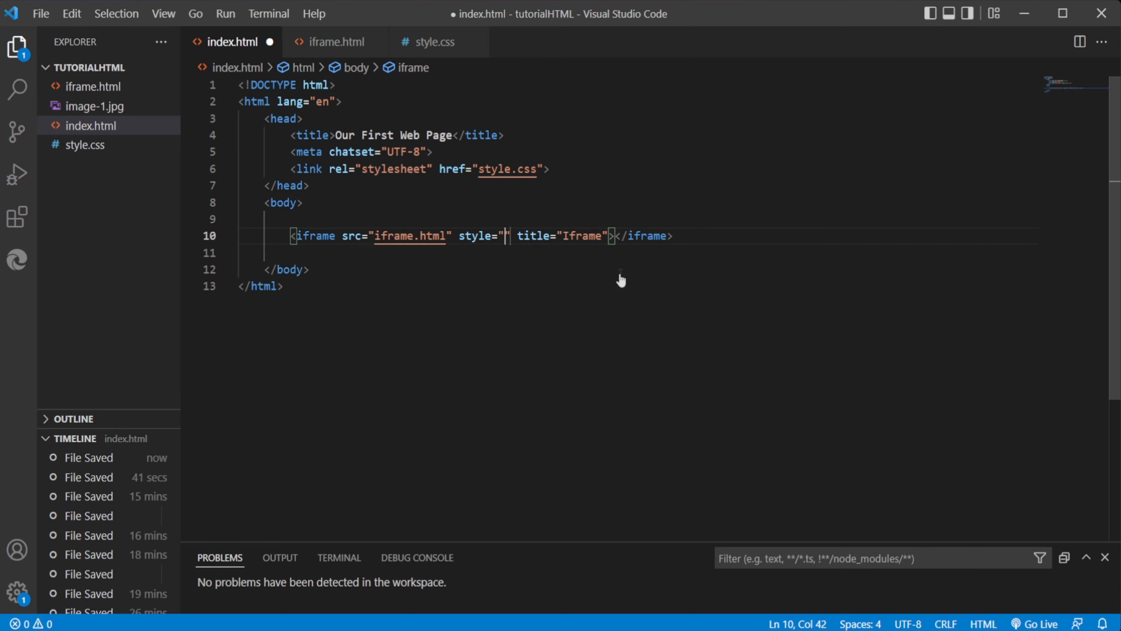
{"action": "left_click", "coordinate": [507, 236]}
{"action": "type", "text": "height: ;"}
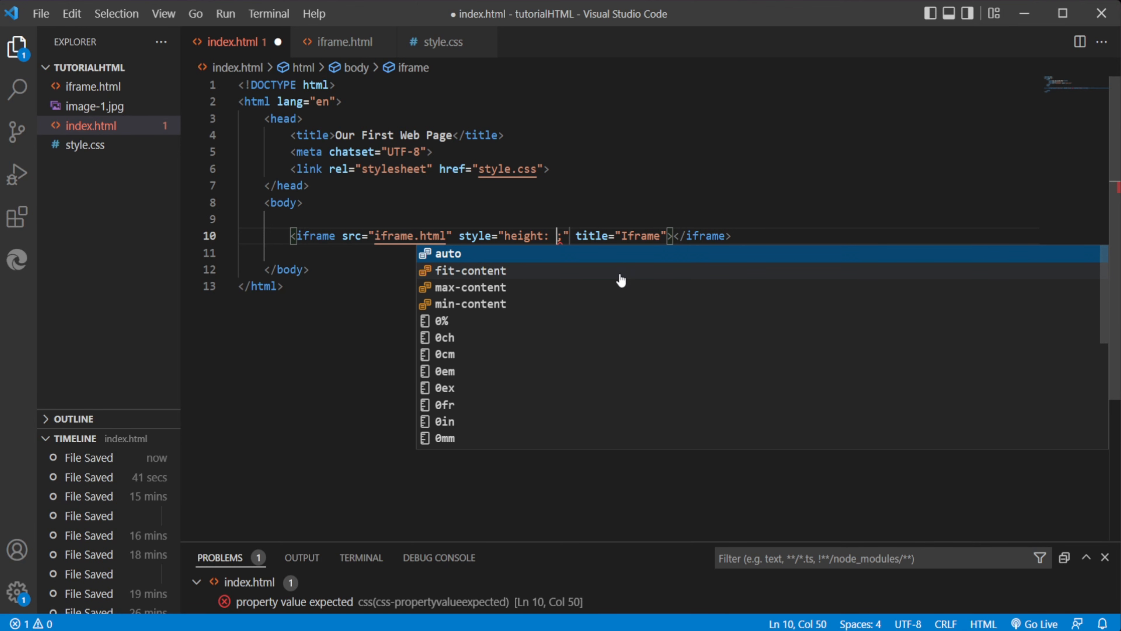
{"action": "type", "text": "400"}
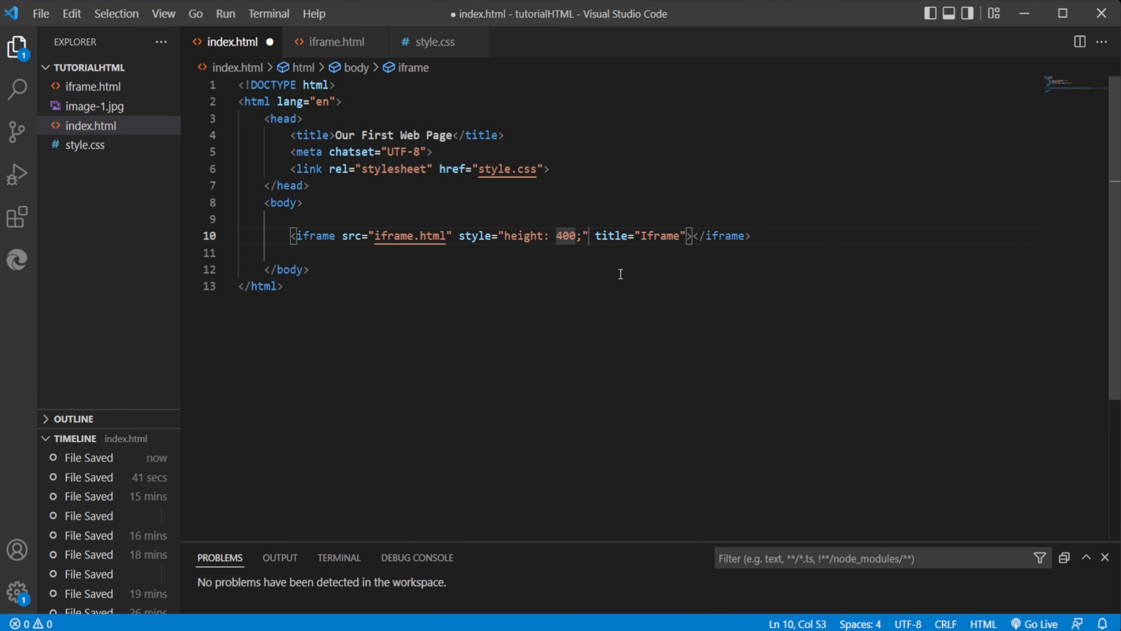
{"action": "type", "text": "500"}
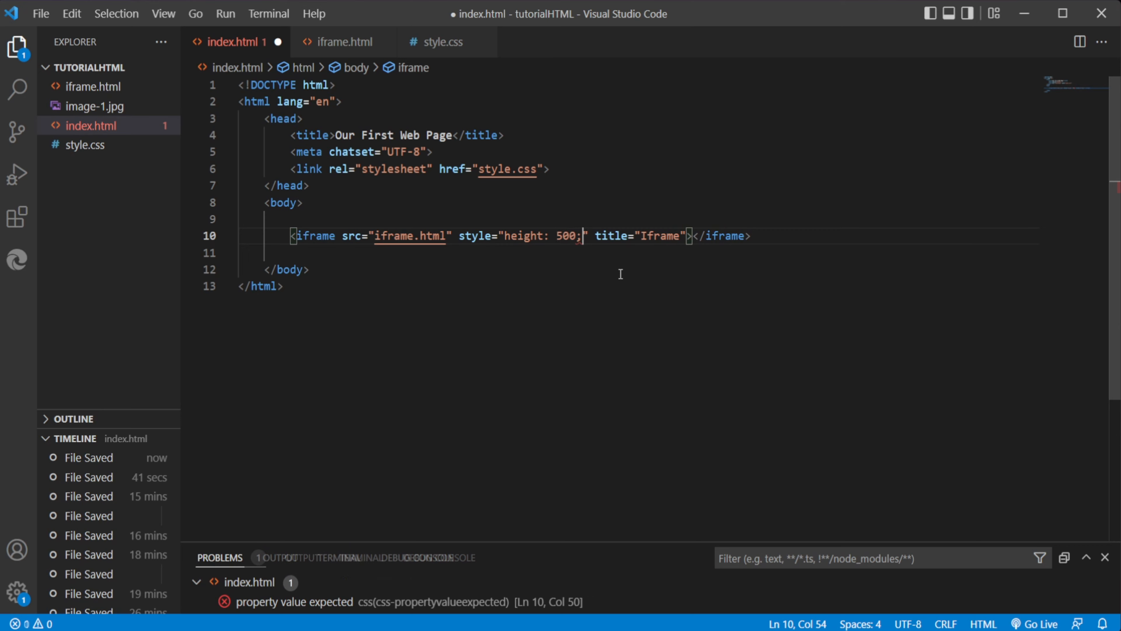
{"action": "type", "text": "width: ;"}
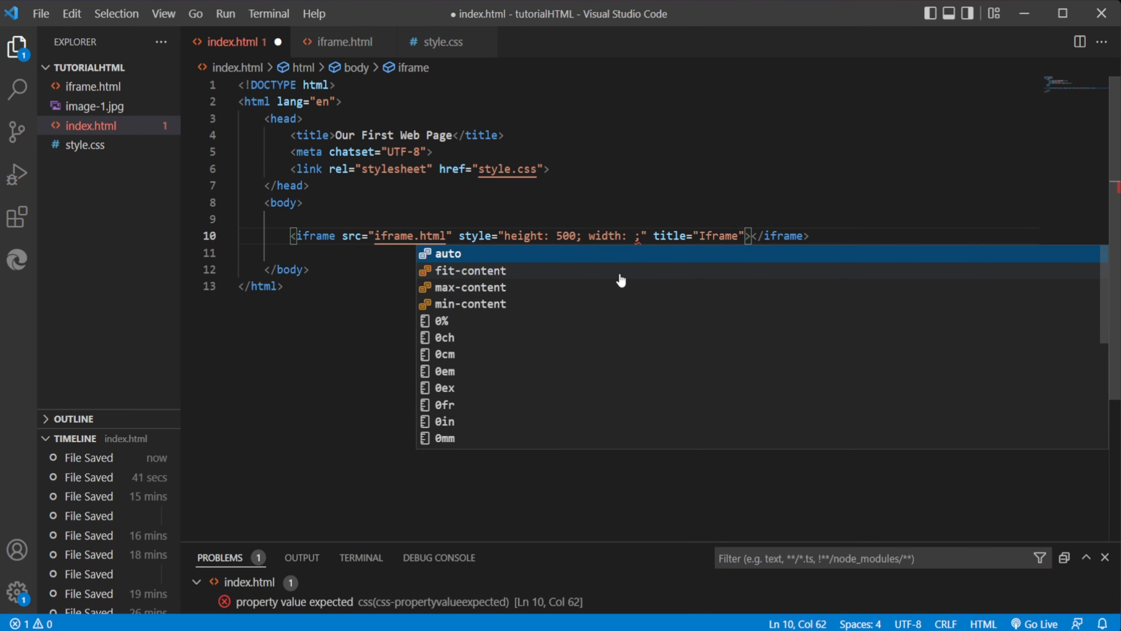
{"action": "type", "text": "400"}
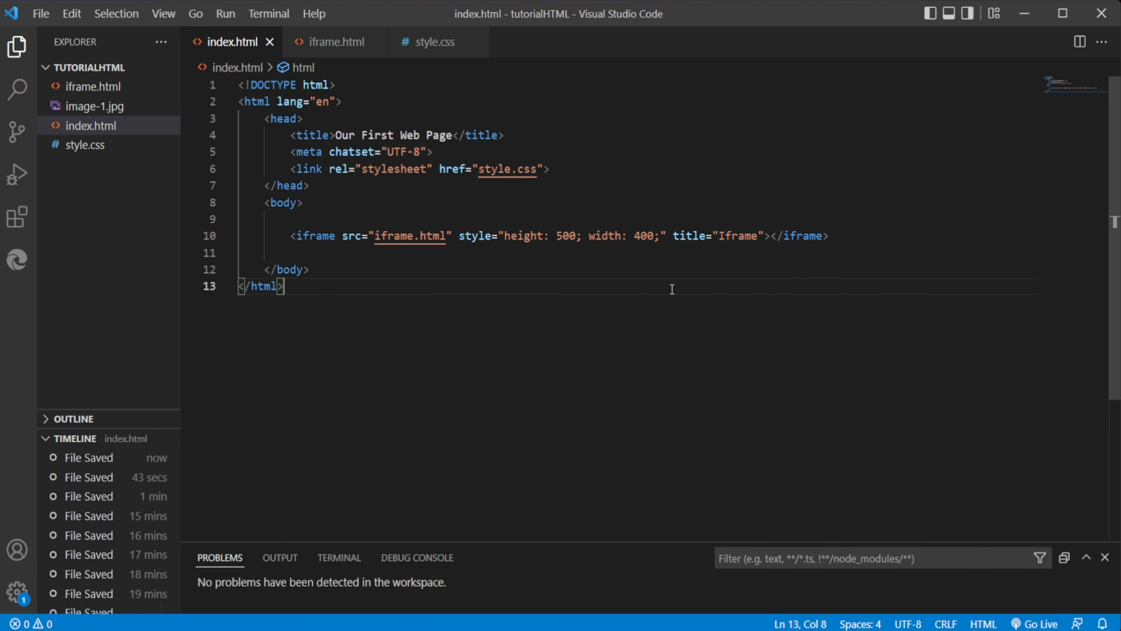
Step: Add px units to the inline style's height and width values
{"action": "left_click_drag", "start_coordinate": [509, 236], "coordinate": [582, 235]}
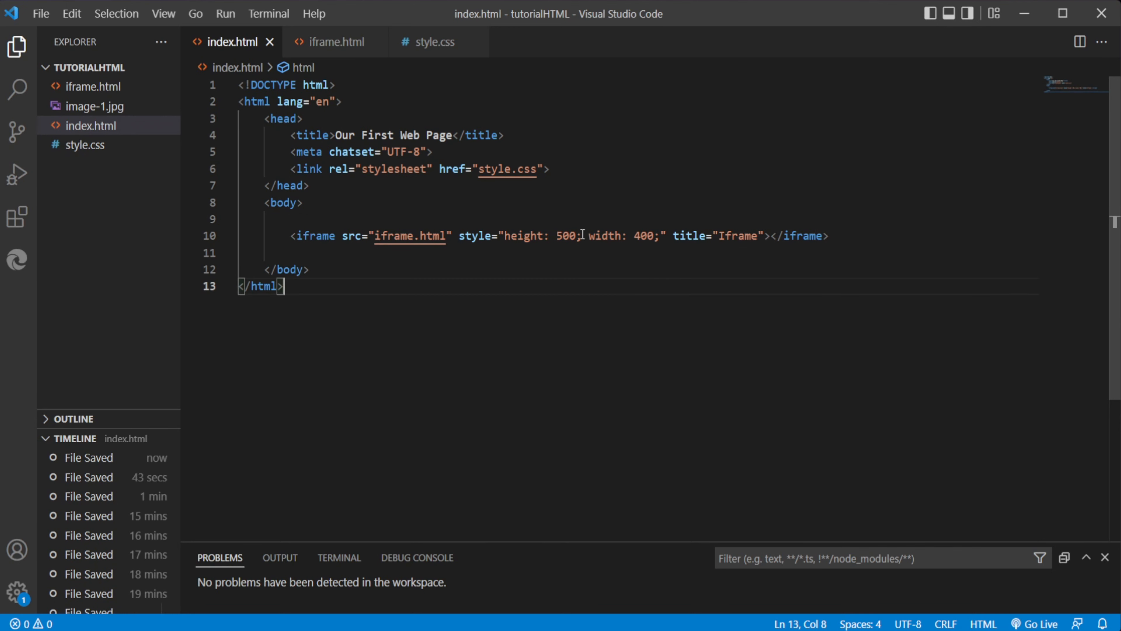
{"action": "type", "text": "px"}
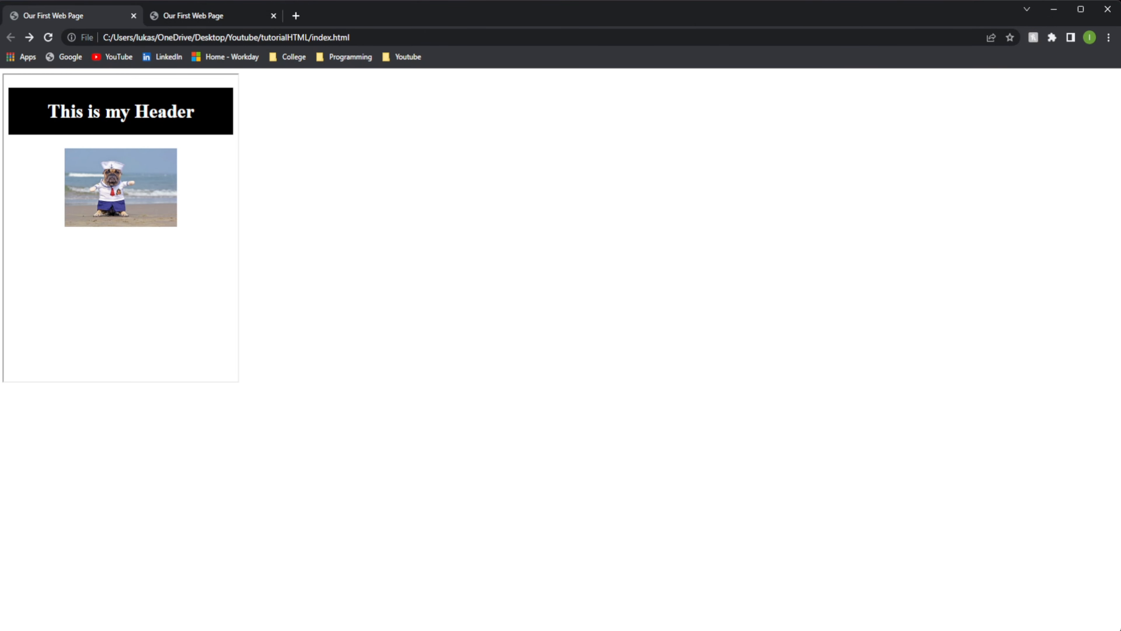
{"action": "mouse_move", "coordinate": [254, 231]}
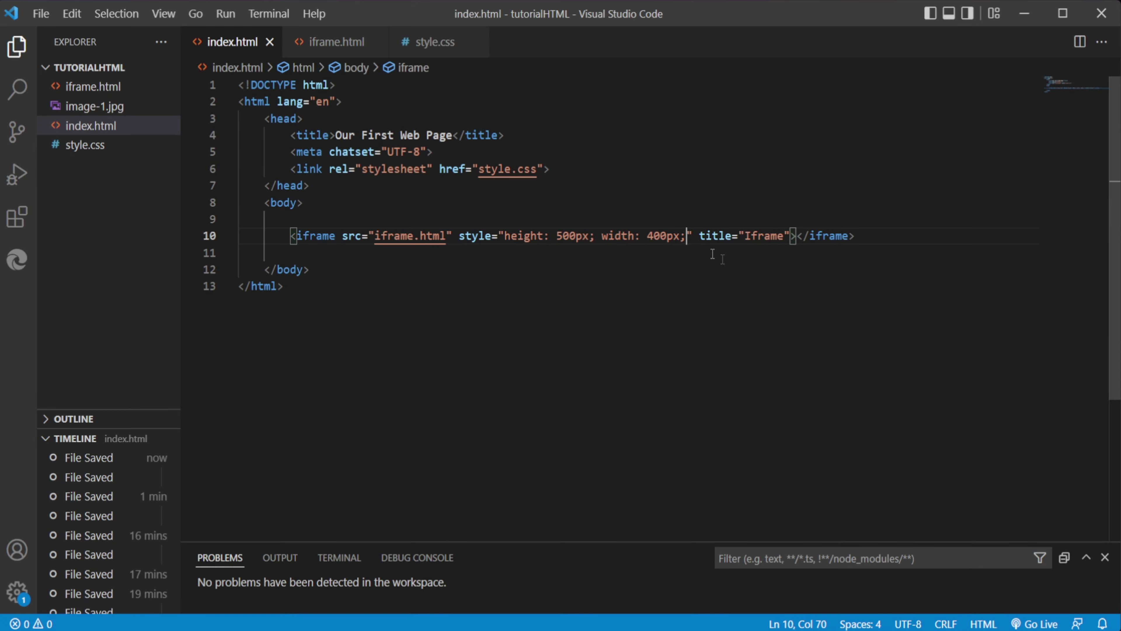
Step: Add border: none; to the iframe's inline style
{"action": "type", "text": "bpr"}
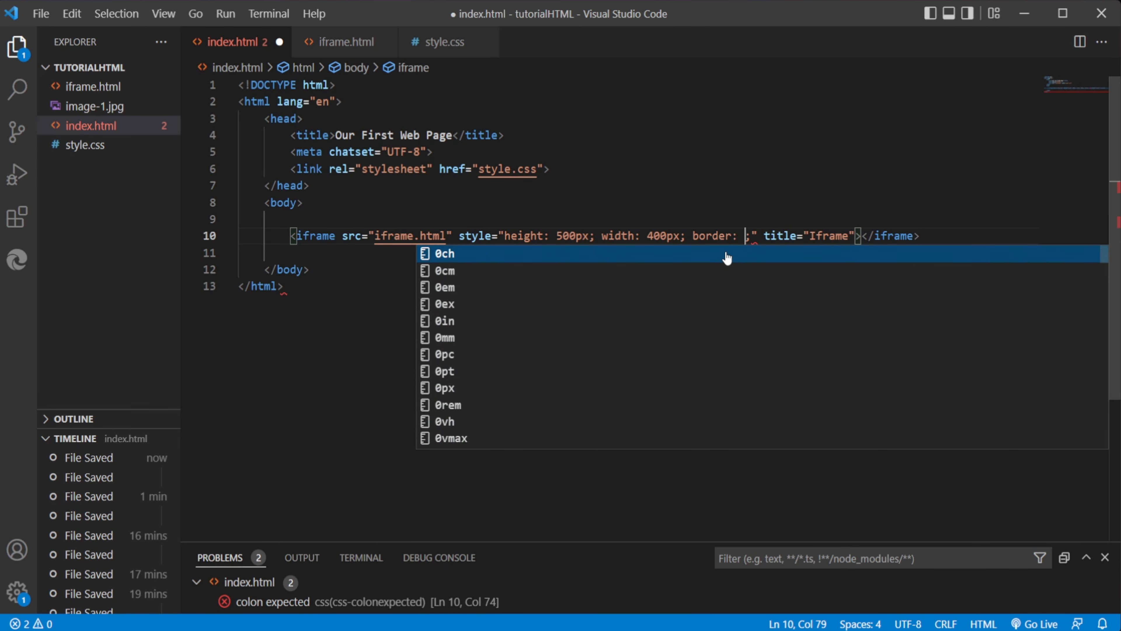
{"action": "type", "text": "none"}
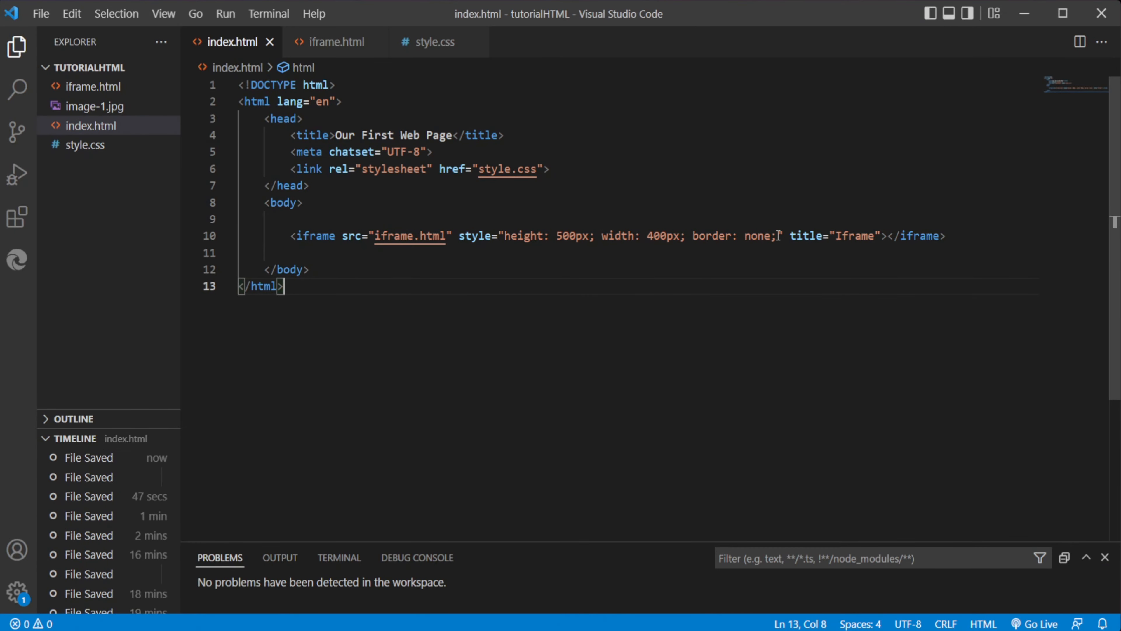
Step: Change the border value from none to 3px dashed blue
{"action": "double_click", "coordinate": [759, 236]}
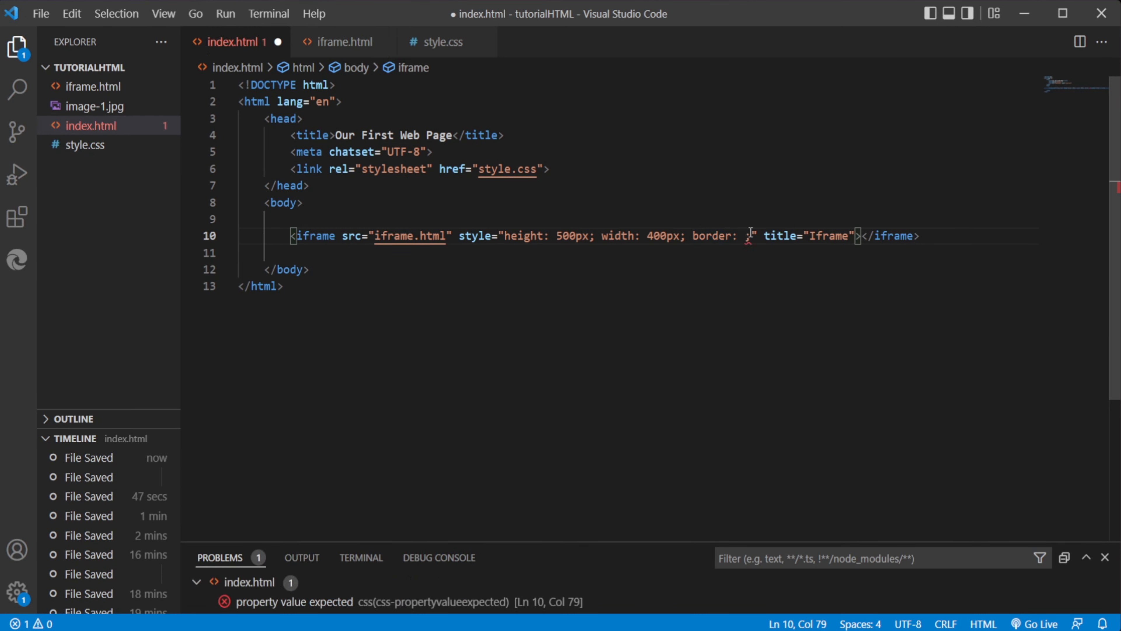
{"action": "type", "text": "3px"}
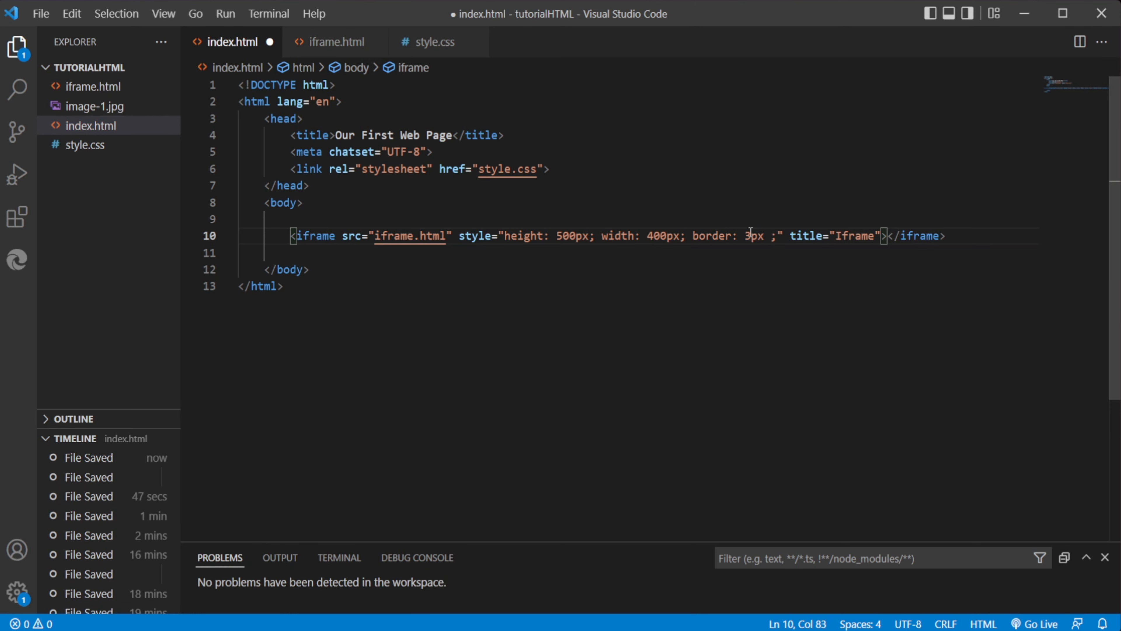
{"action": "type", "text": "da"}
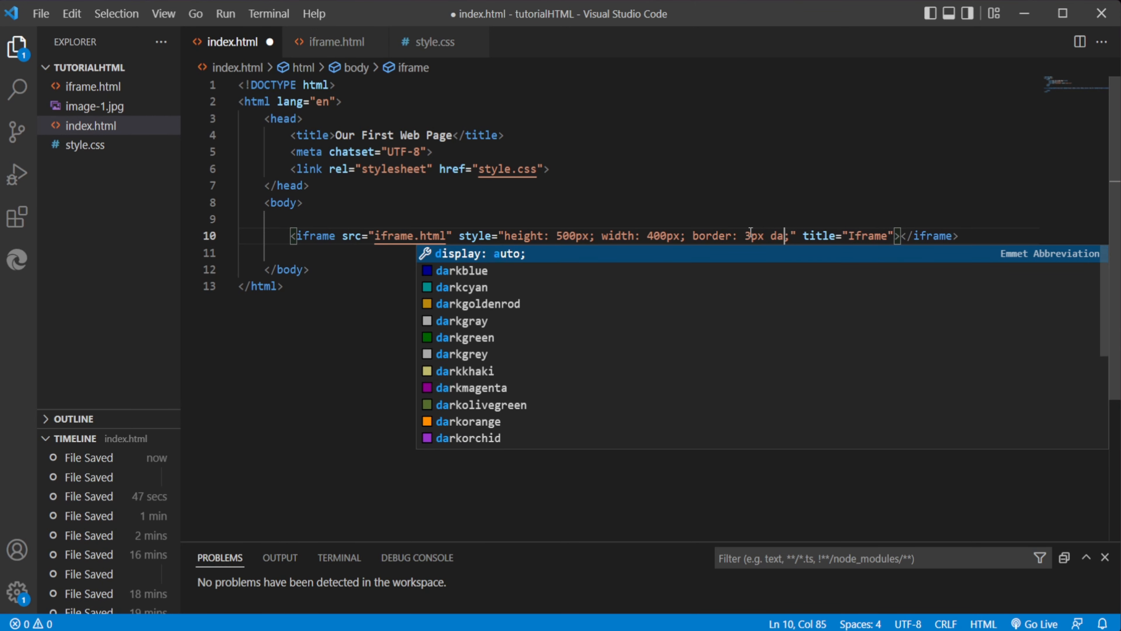
{"action": "type", "text": "shed"}
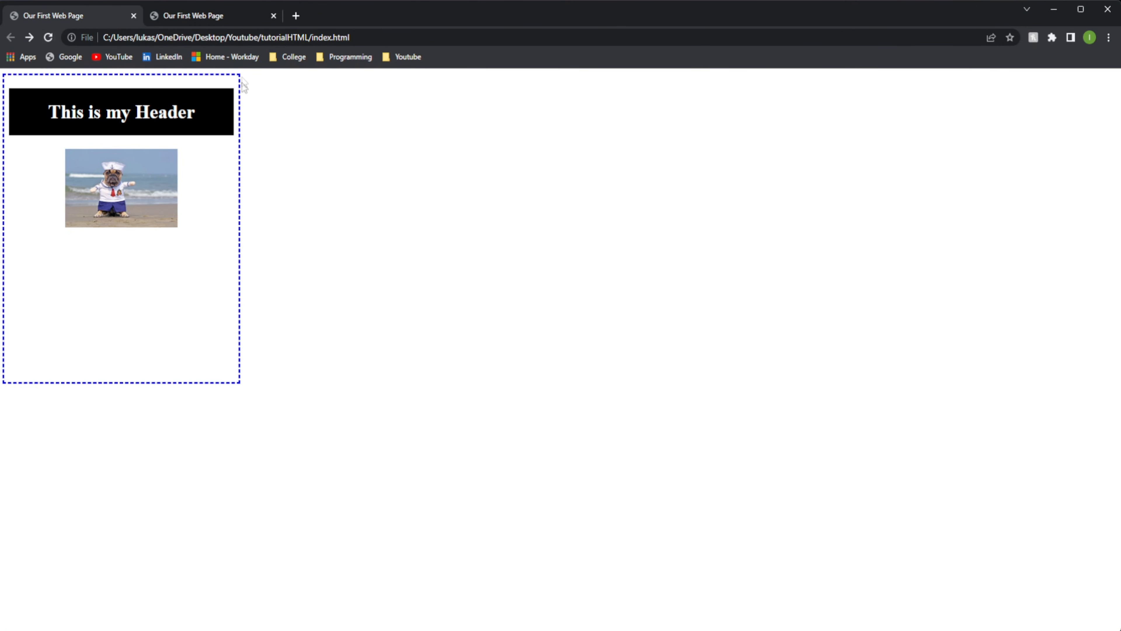
{"action": "mouse_move", "coordinate": [4, 82]}
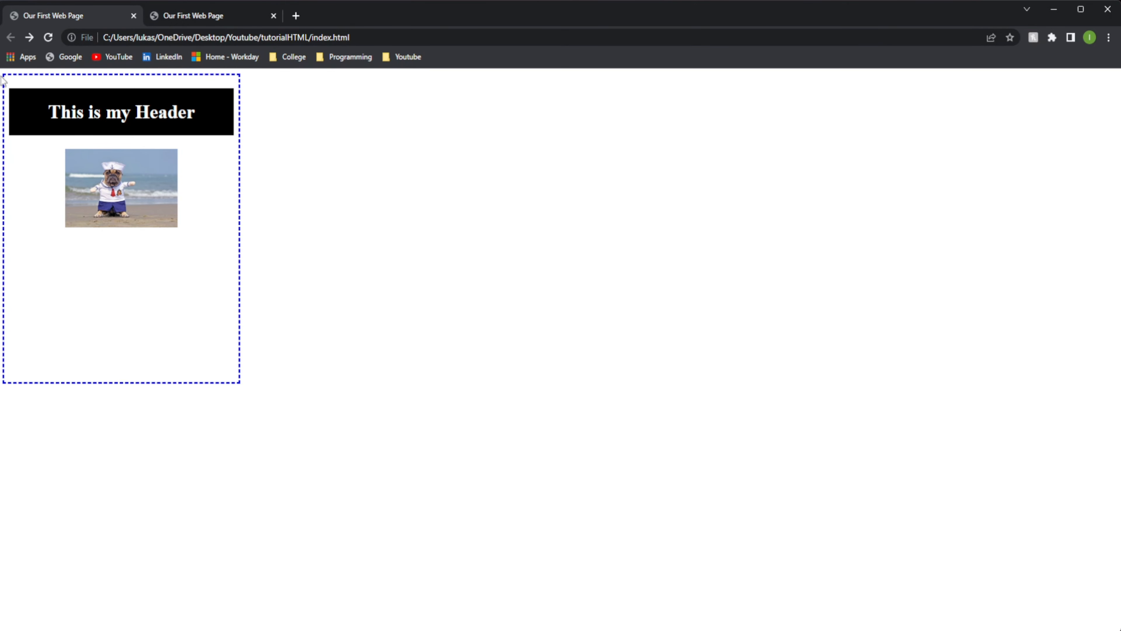
{"action": "mouse_move", "coordinate": [249, 70]}
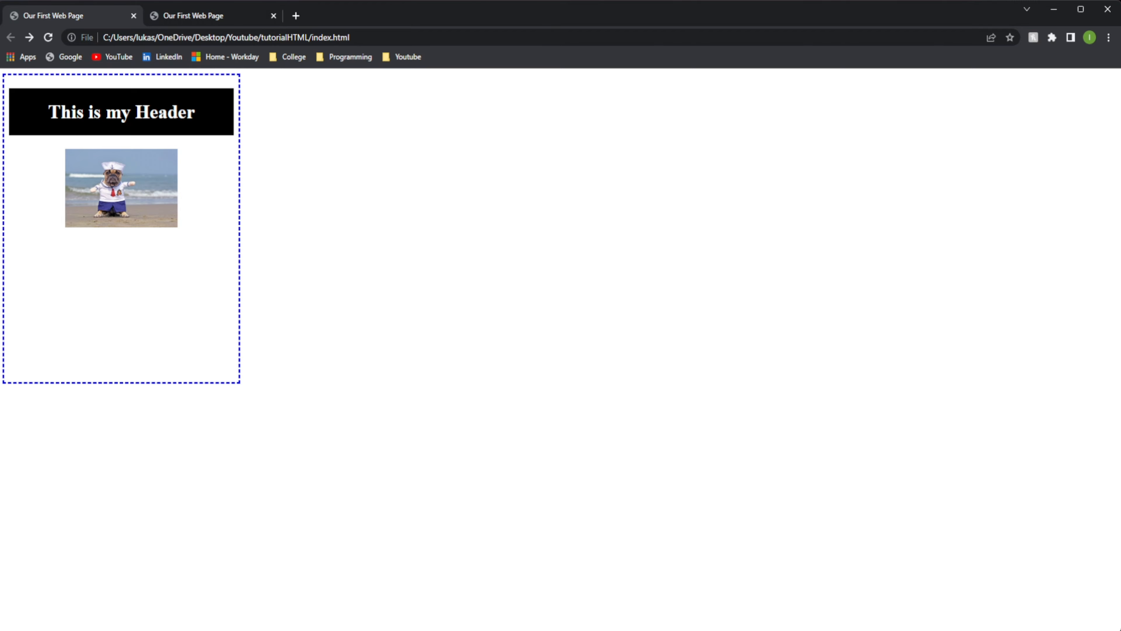
{"action": "mouse_move", "coordinate": [275, 127]}
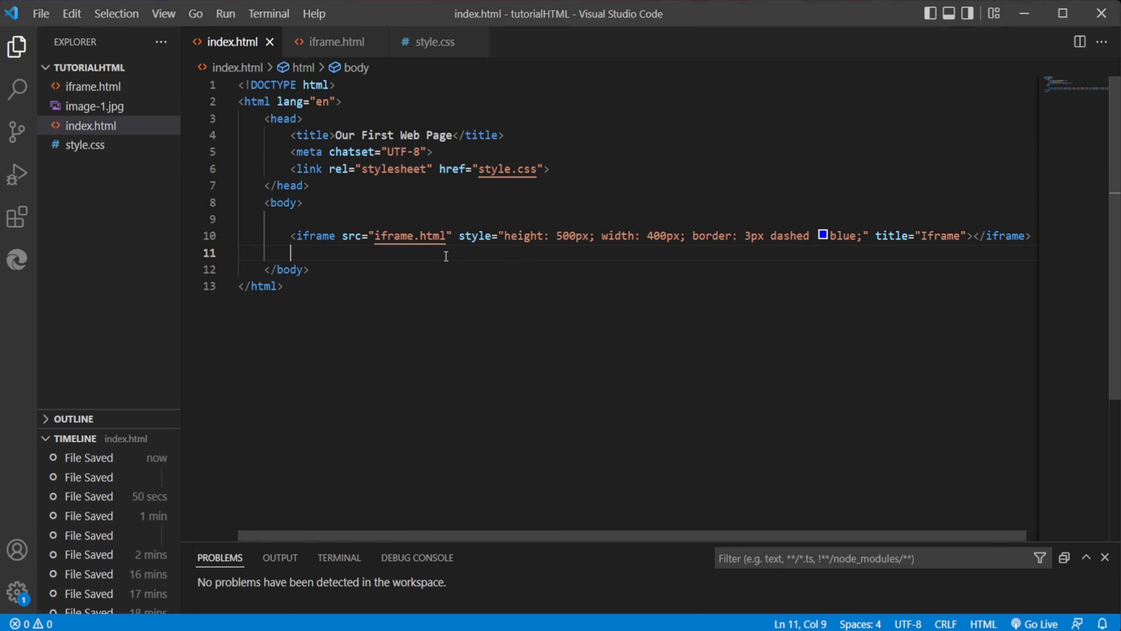
Step: Wrap the iframe in <a href="iframe.html">…</a> and delete the leftover standalone iframe line
{"action": "key", "text": "Enter"}
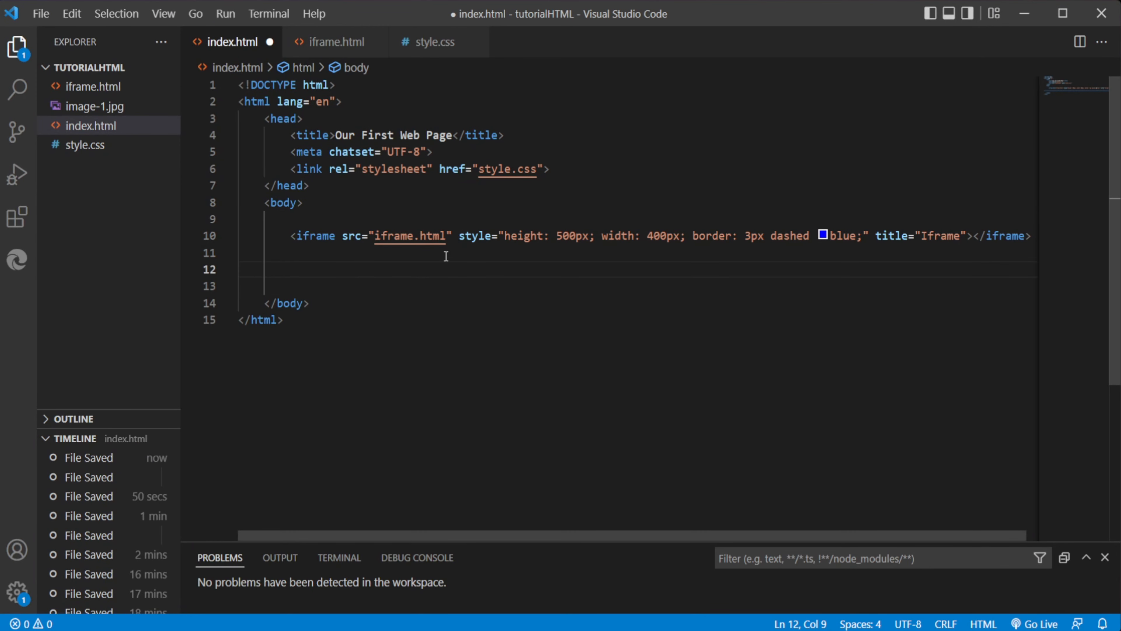
{"action": "type", "text": "<a href=\""}
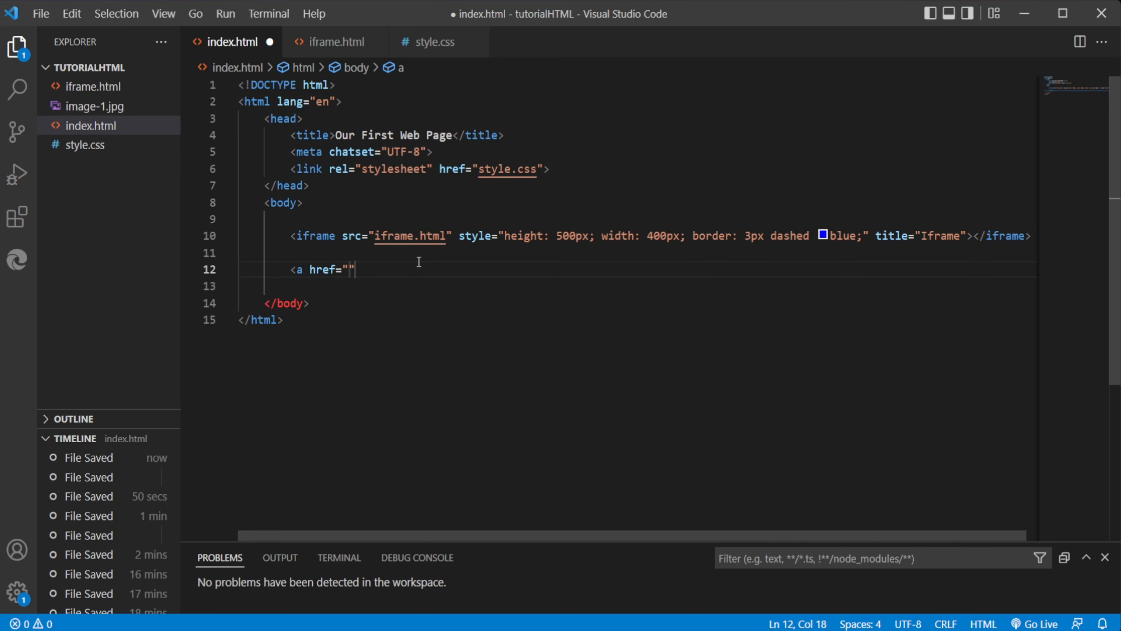
{"action": "mouse_move", "coordinate": [482, 271]}
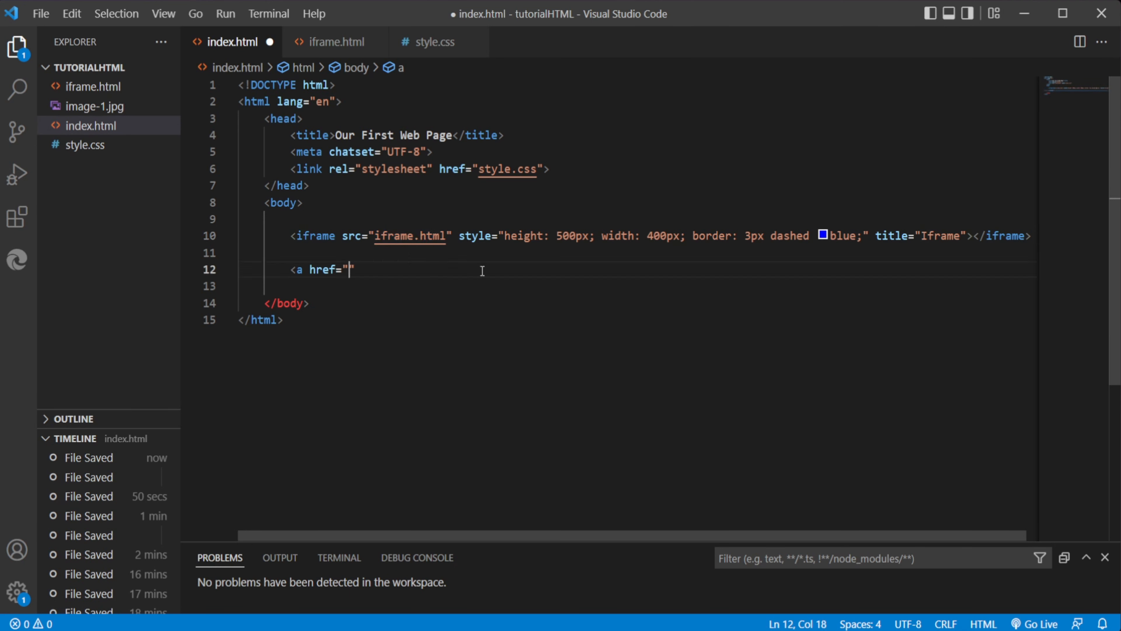
{"action": "type", "text": "iframe.html"}
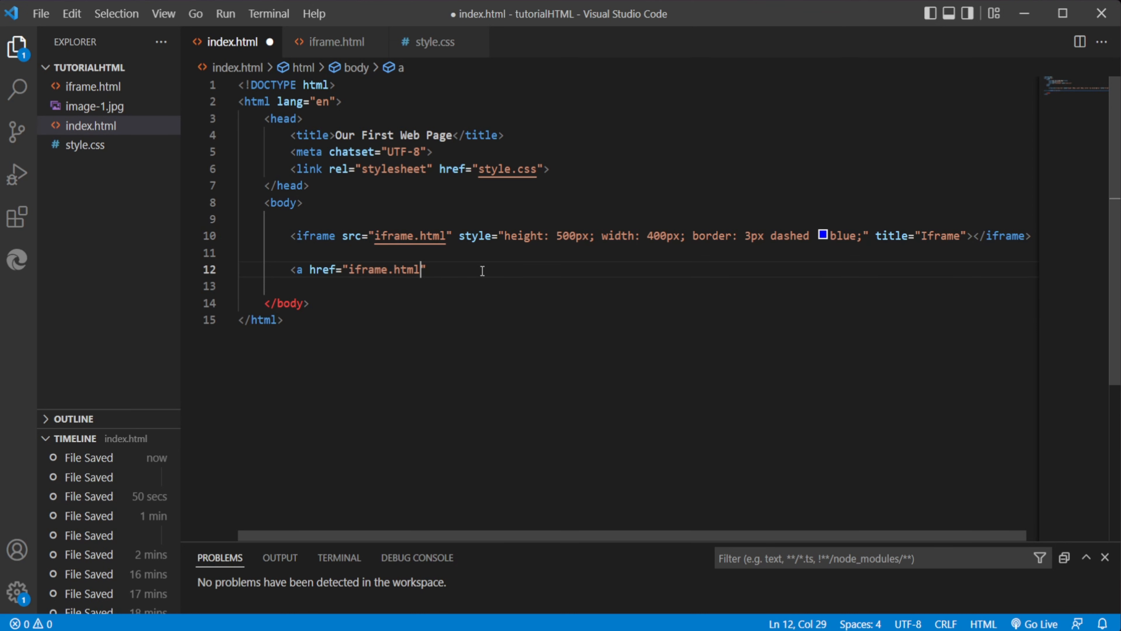
{"action": "type", "text": "\">"}
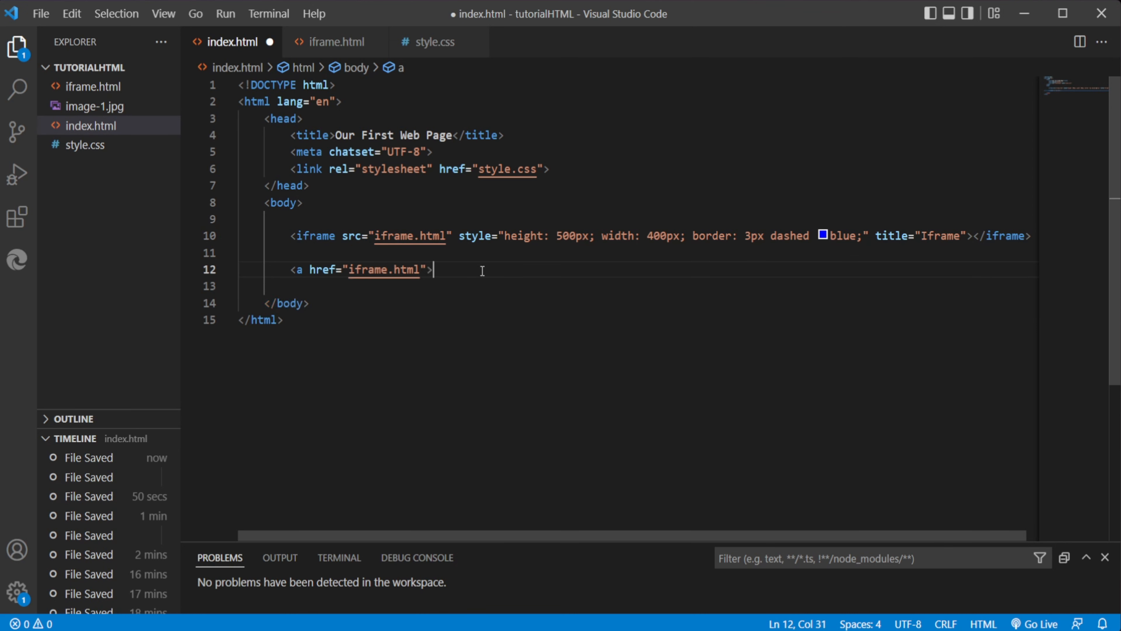
{"action": "type", "text": "</a>"}
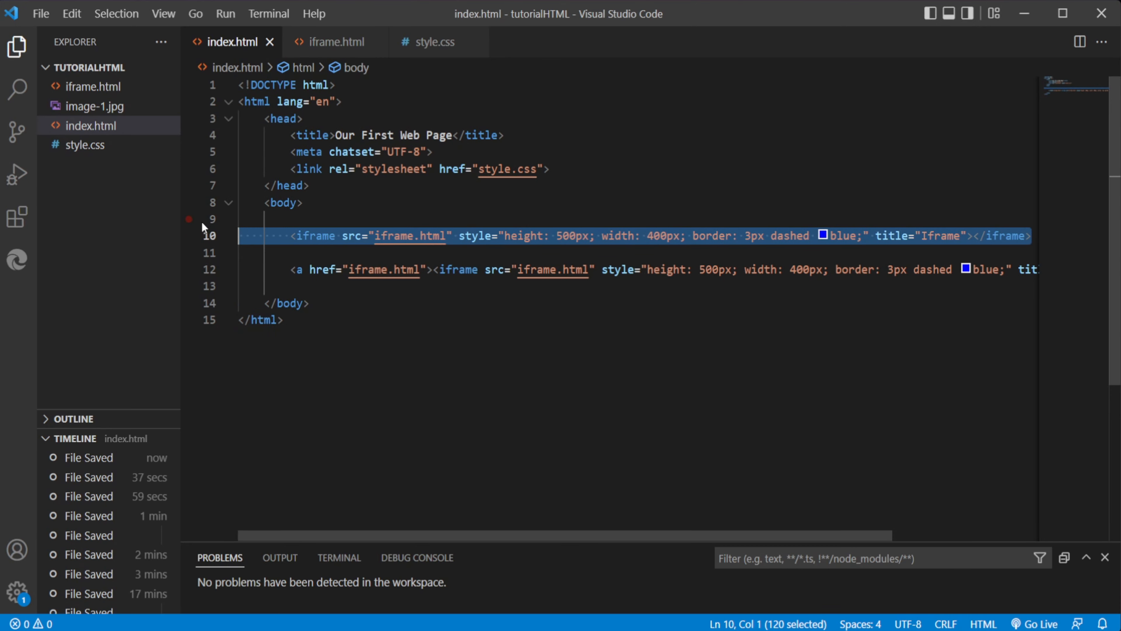
{"action": "key", "text": "Delete"}
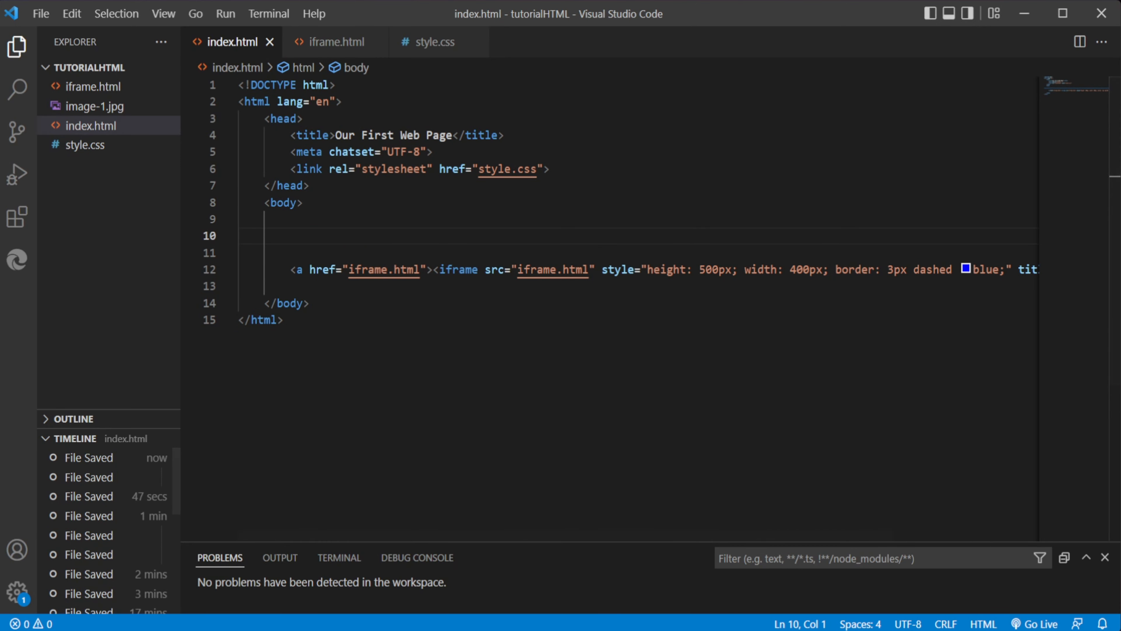